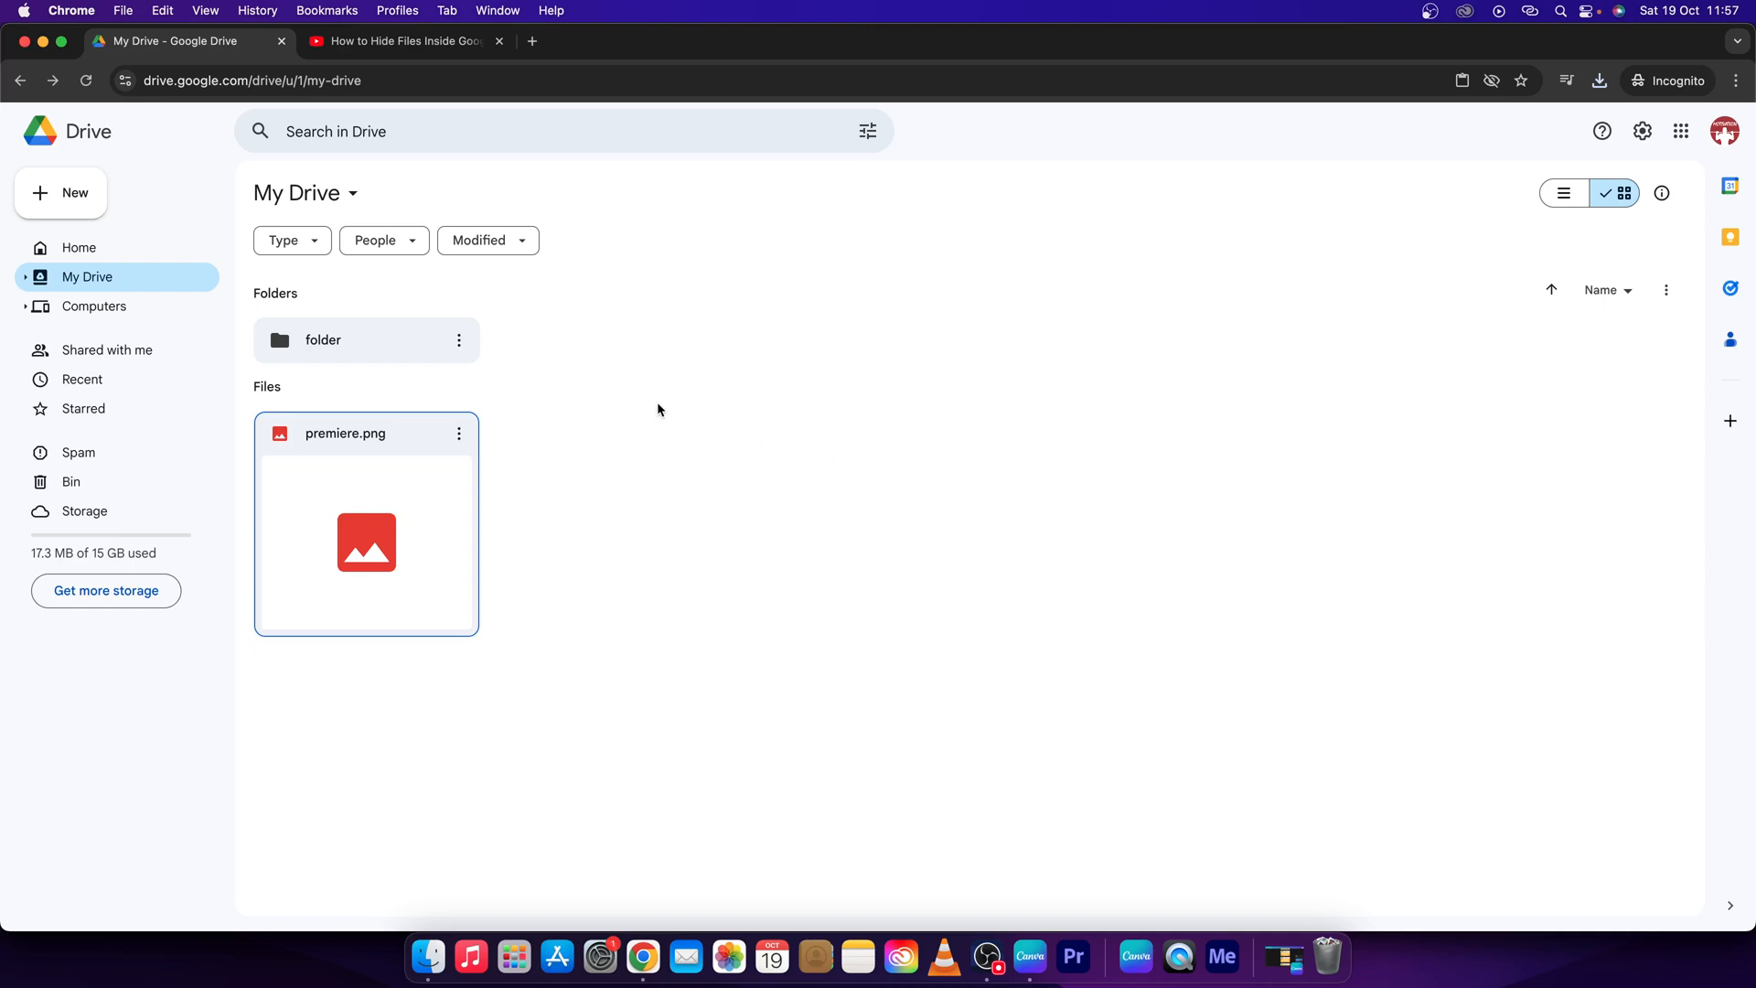
mouse_move(535, 379)
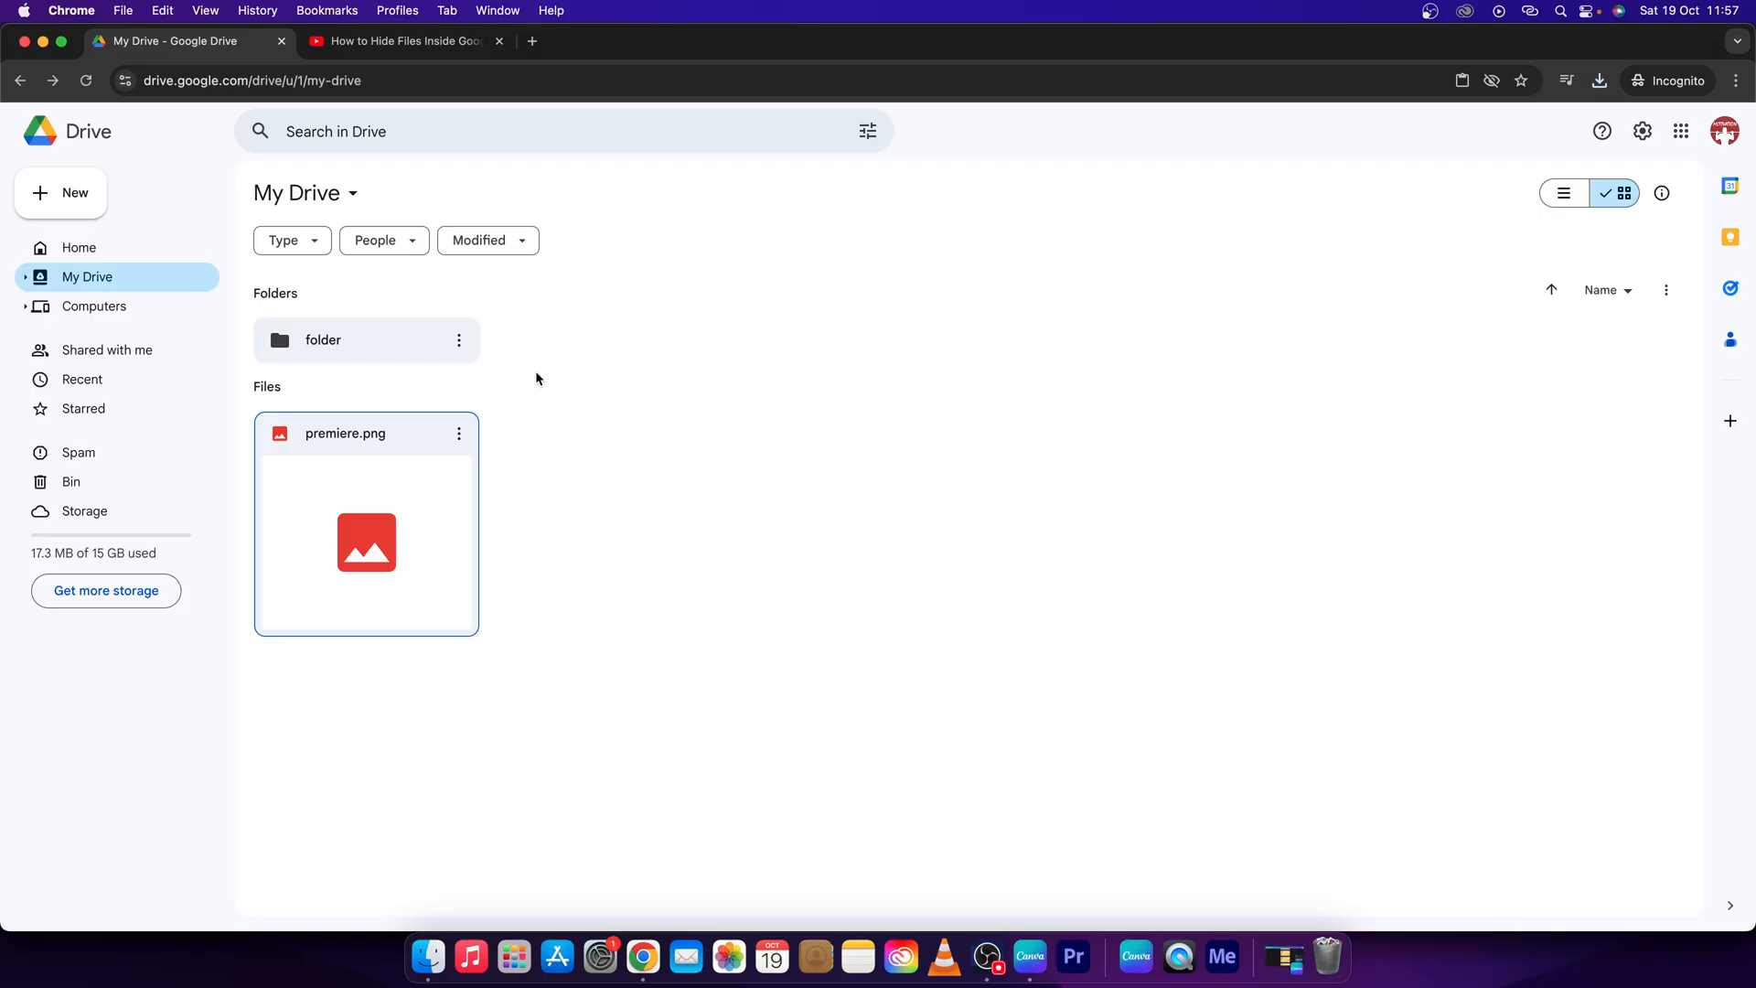
- Preview premiere.png's image, then open its Manage versions dialog from More actions
left_click(545, 516)
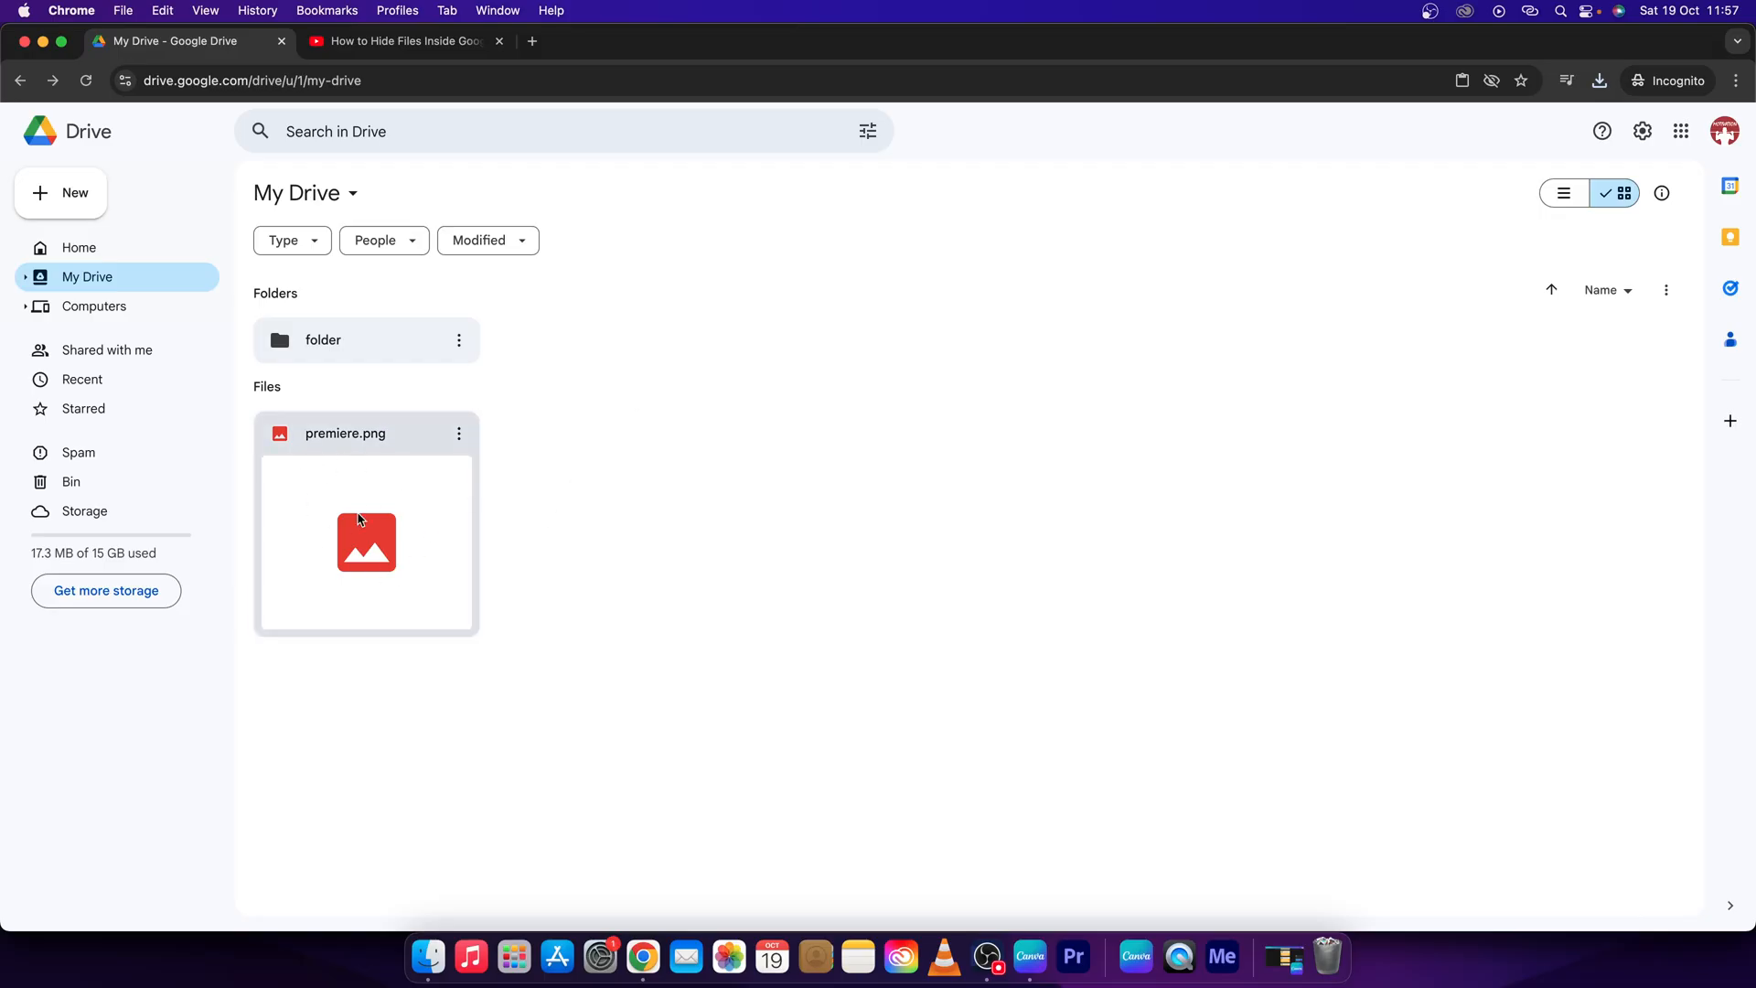
double_click(365, 542)
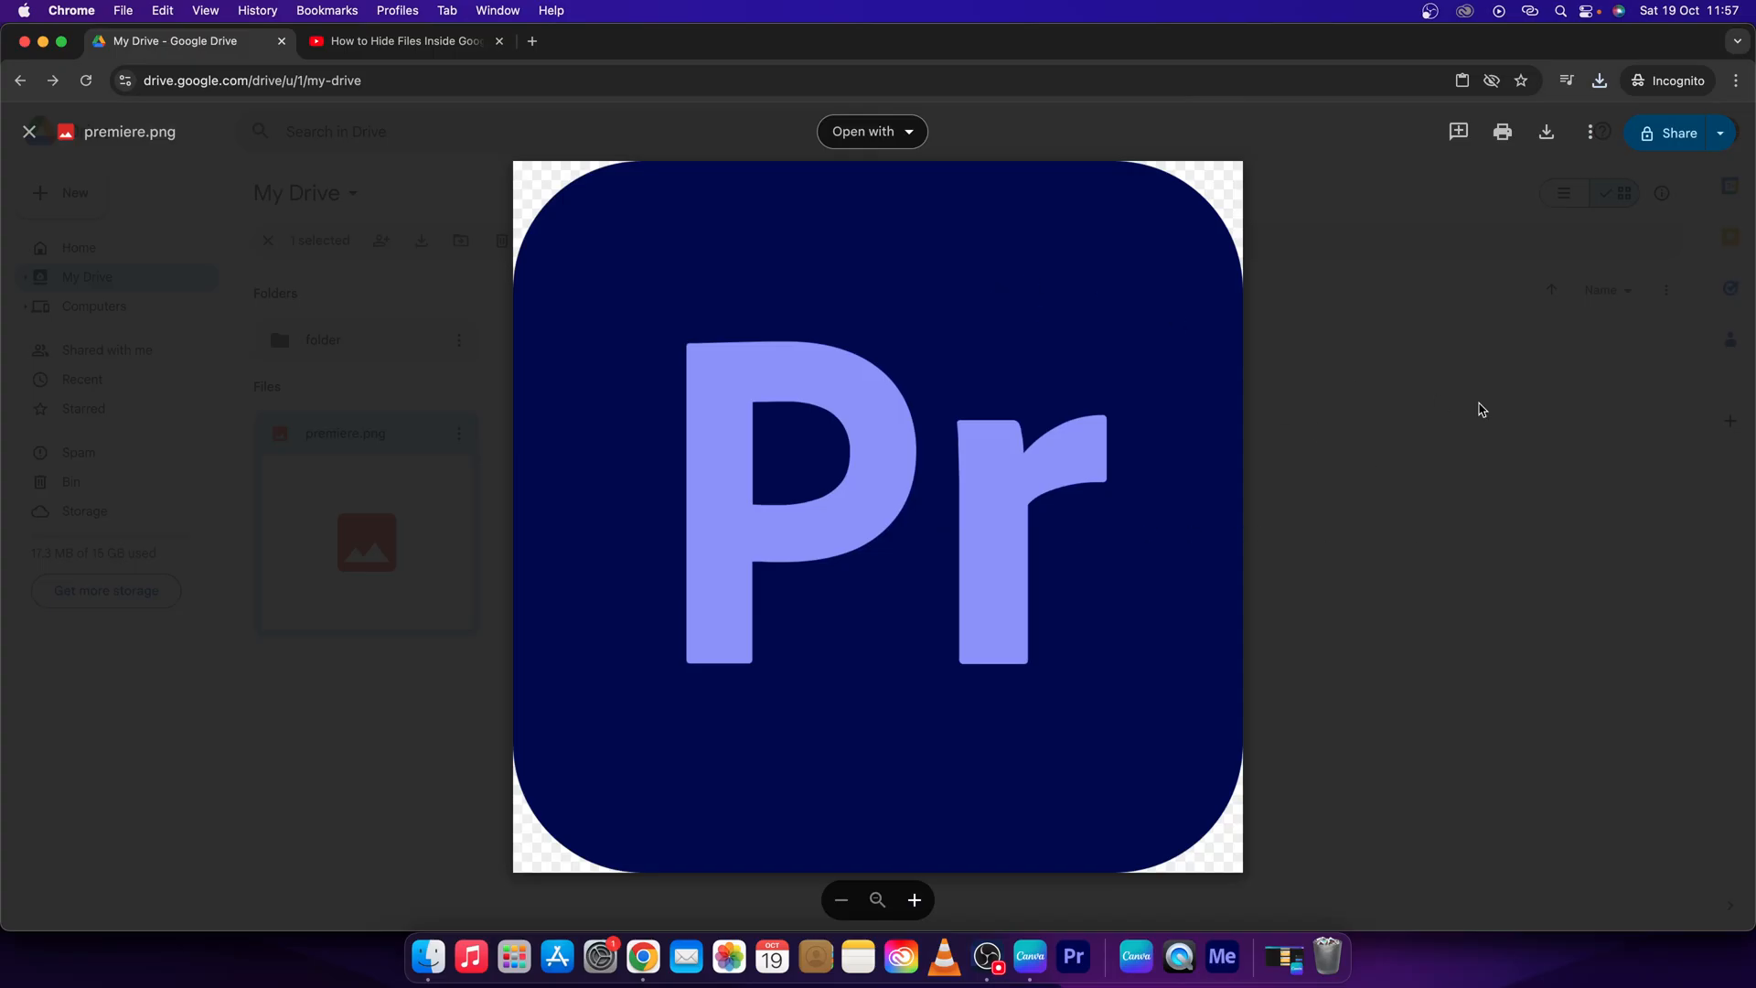
left_click(30, 131)
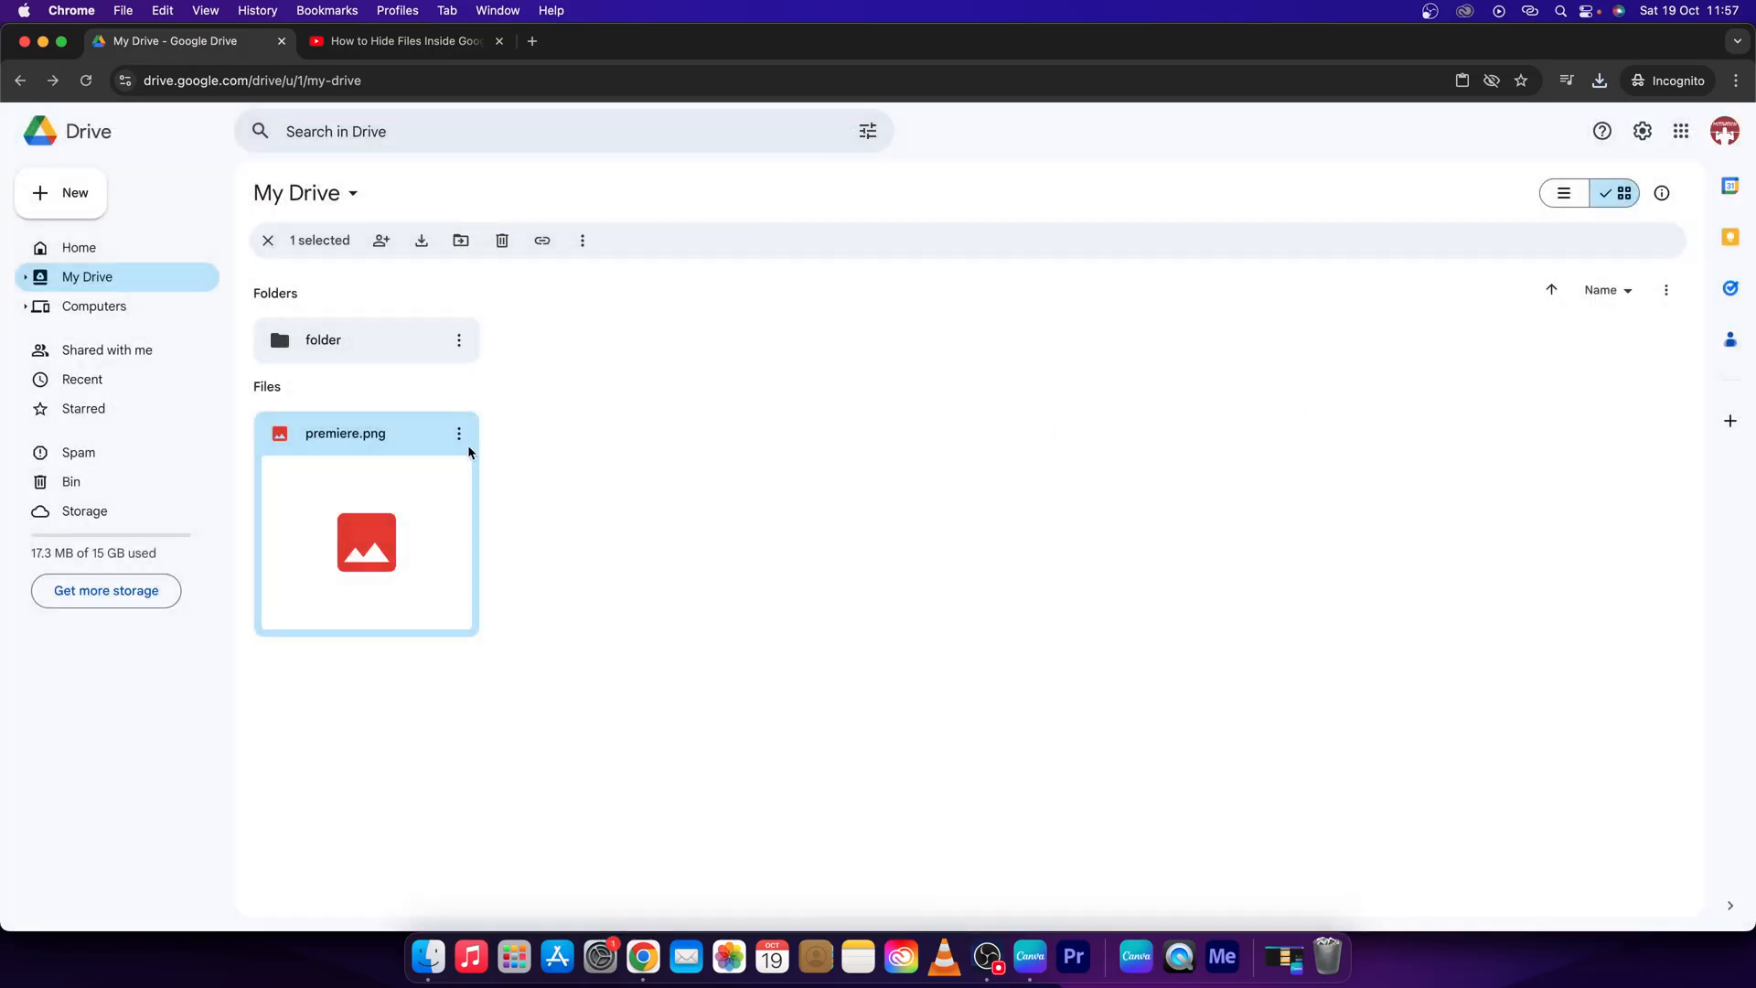
mouse_move(458, 434)
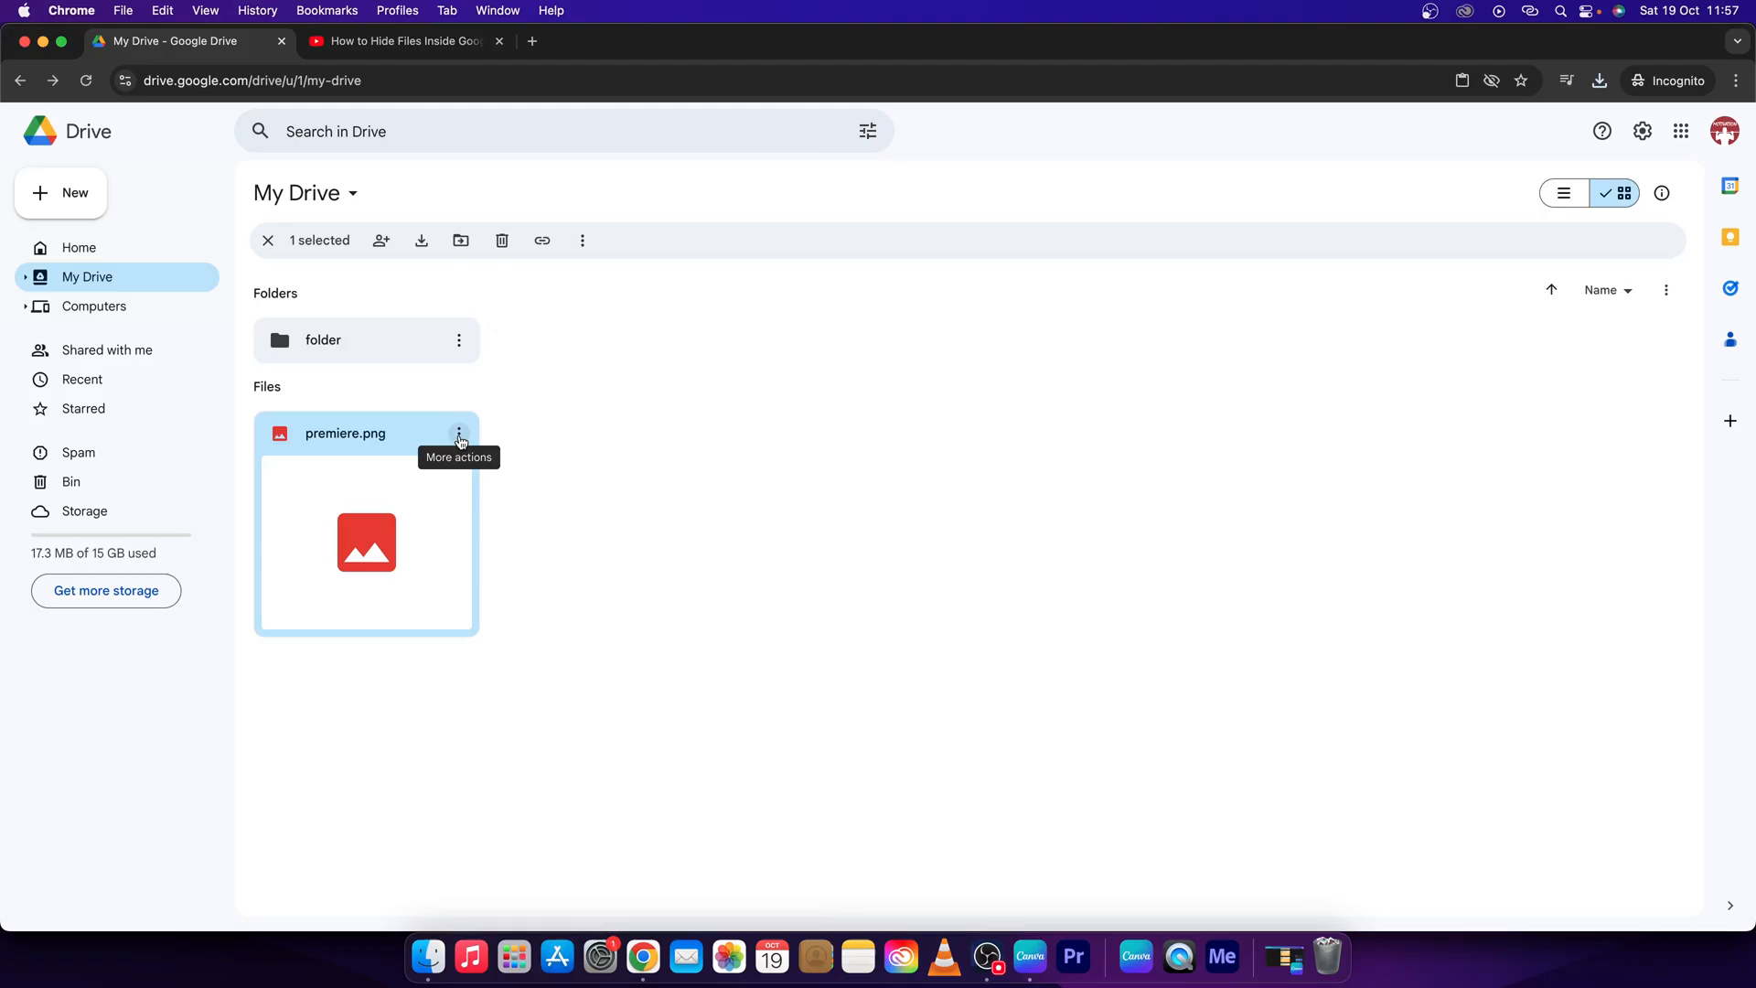
left_click(458, 434)
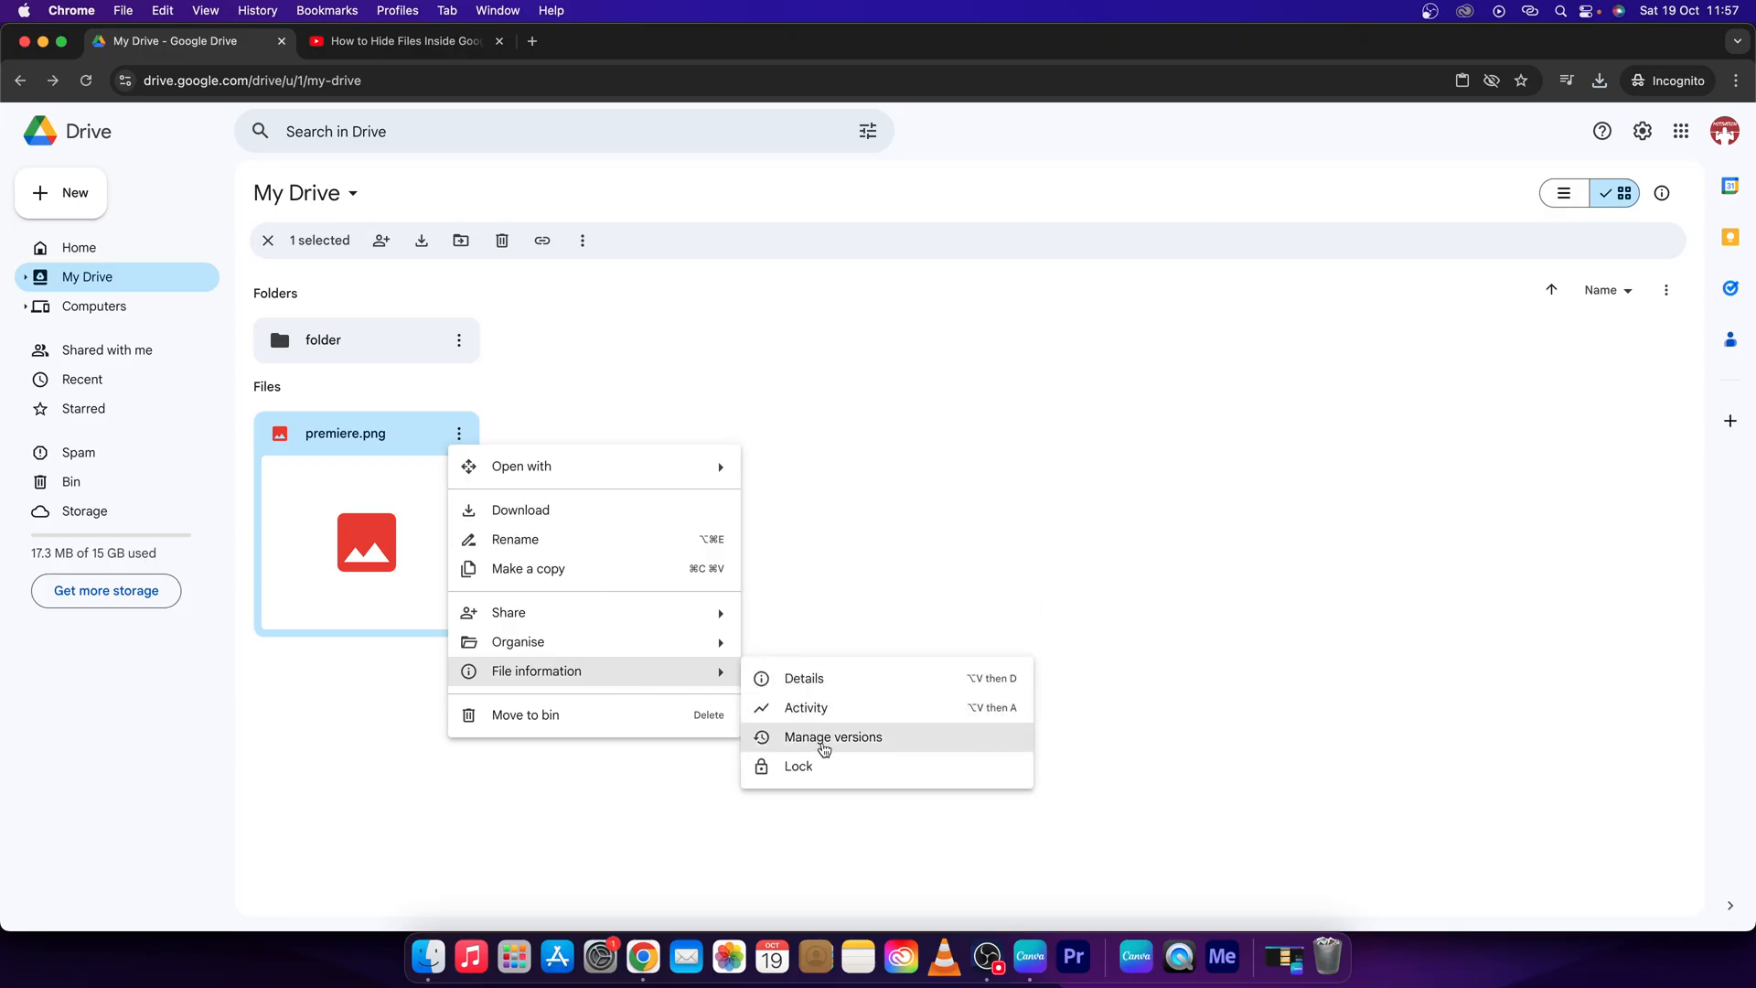
left_click(833, 738)
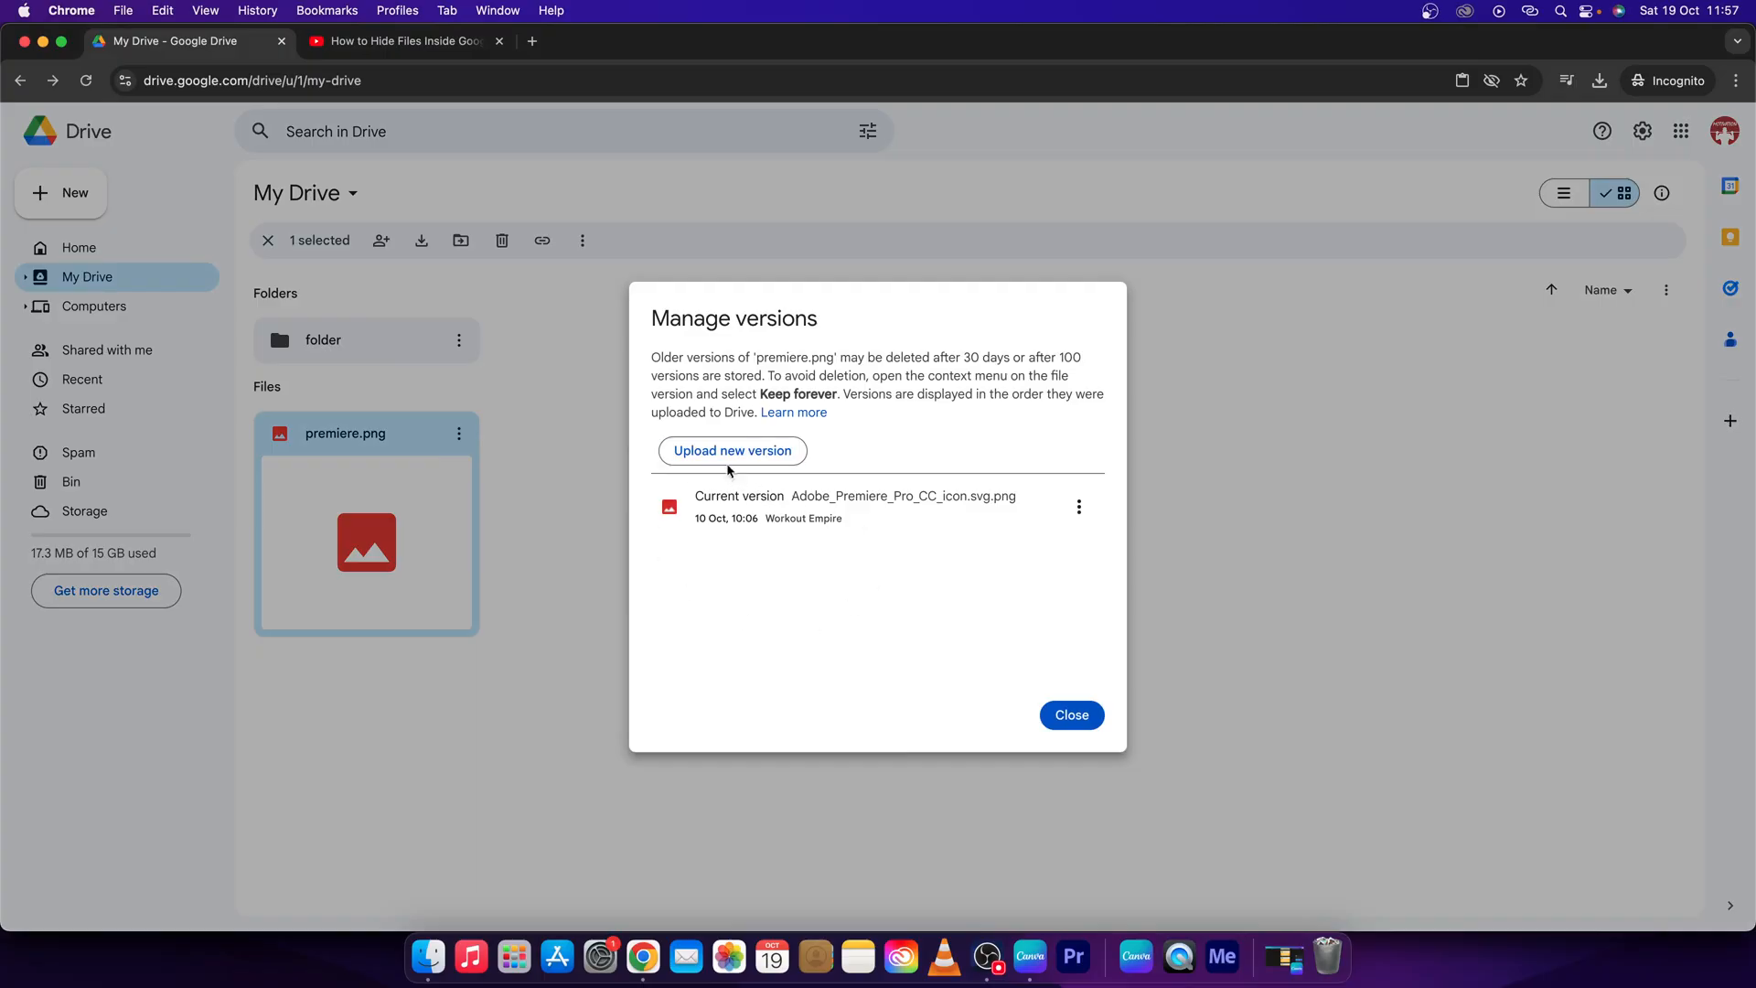
- Pick canva.png from the Downloads folder and upload it as premiere.png's new version
left_click(731, 450)
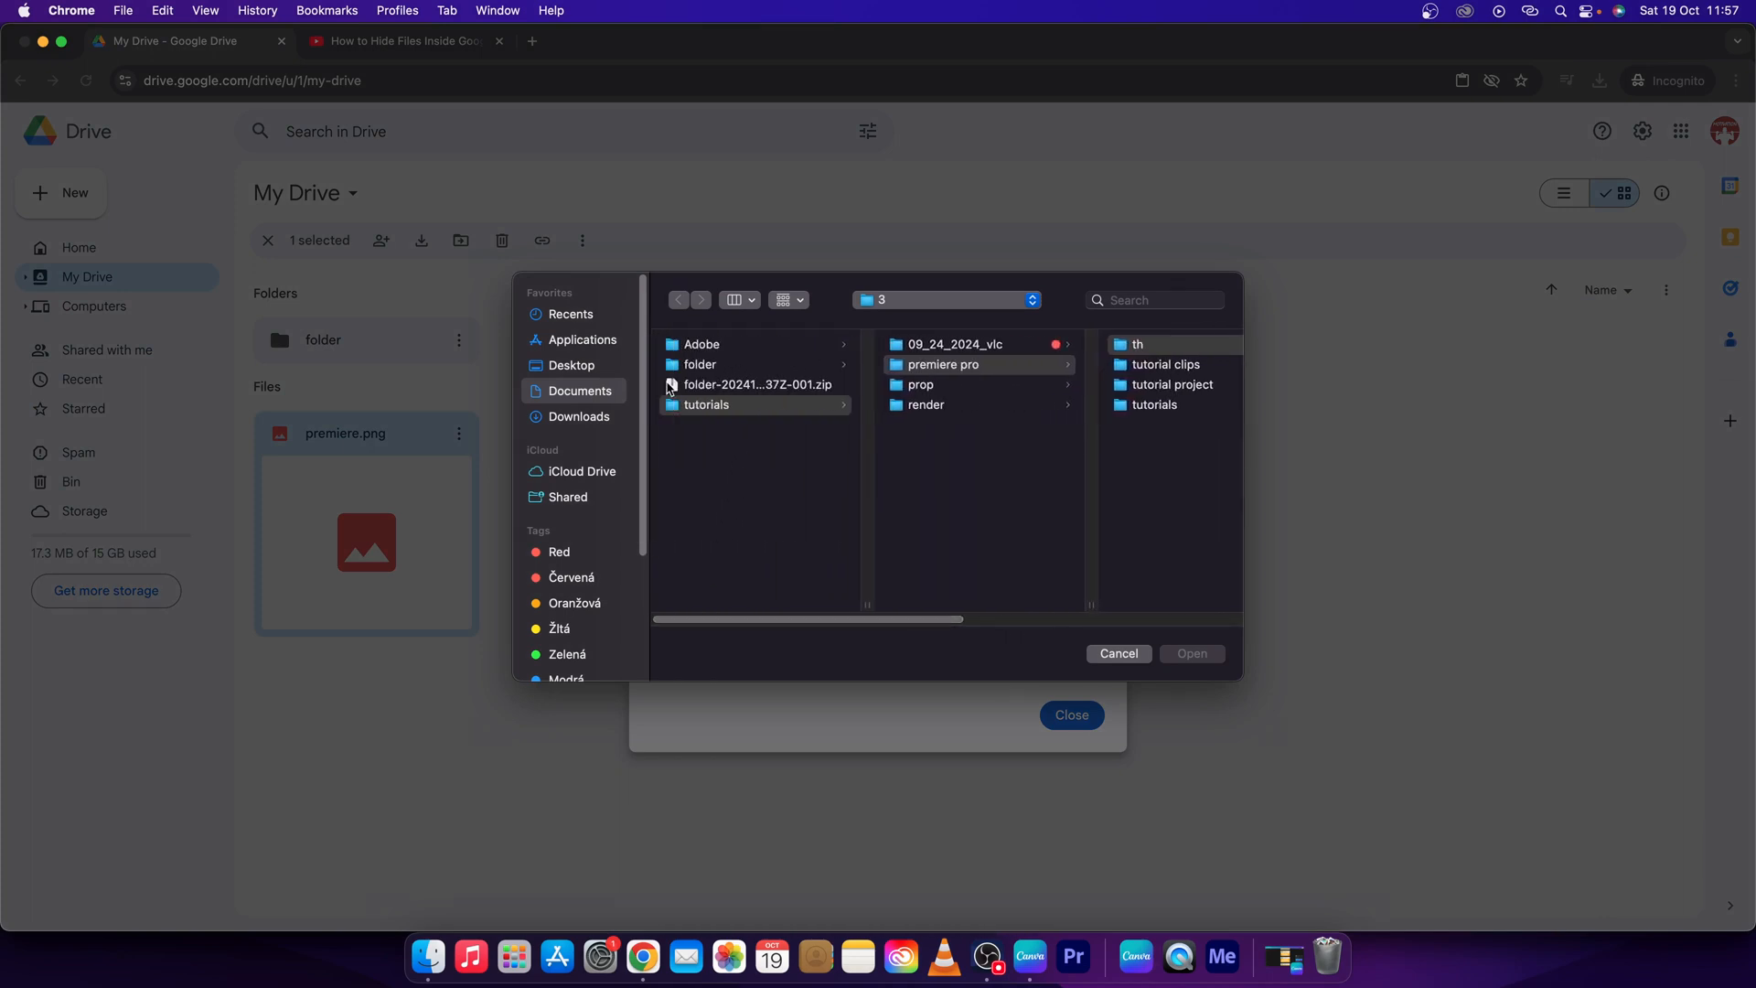
left_click(579, 416)
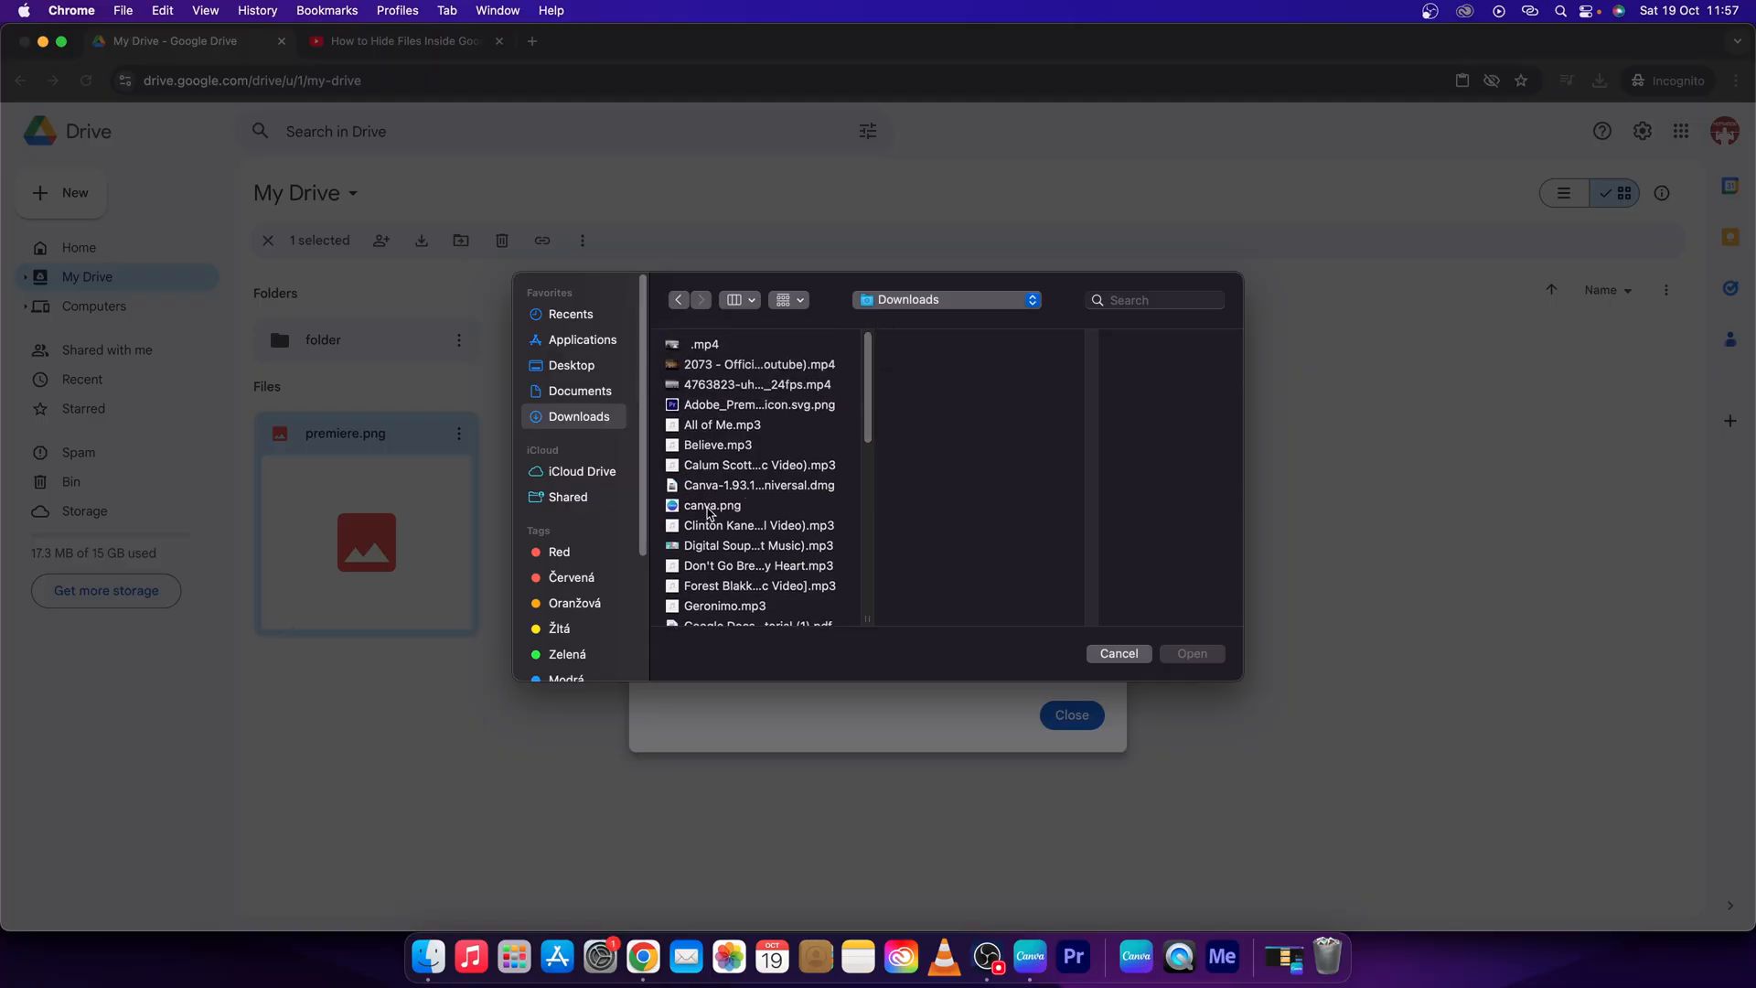
left_click(713, 505)
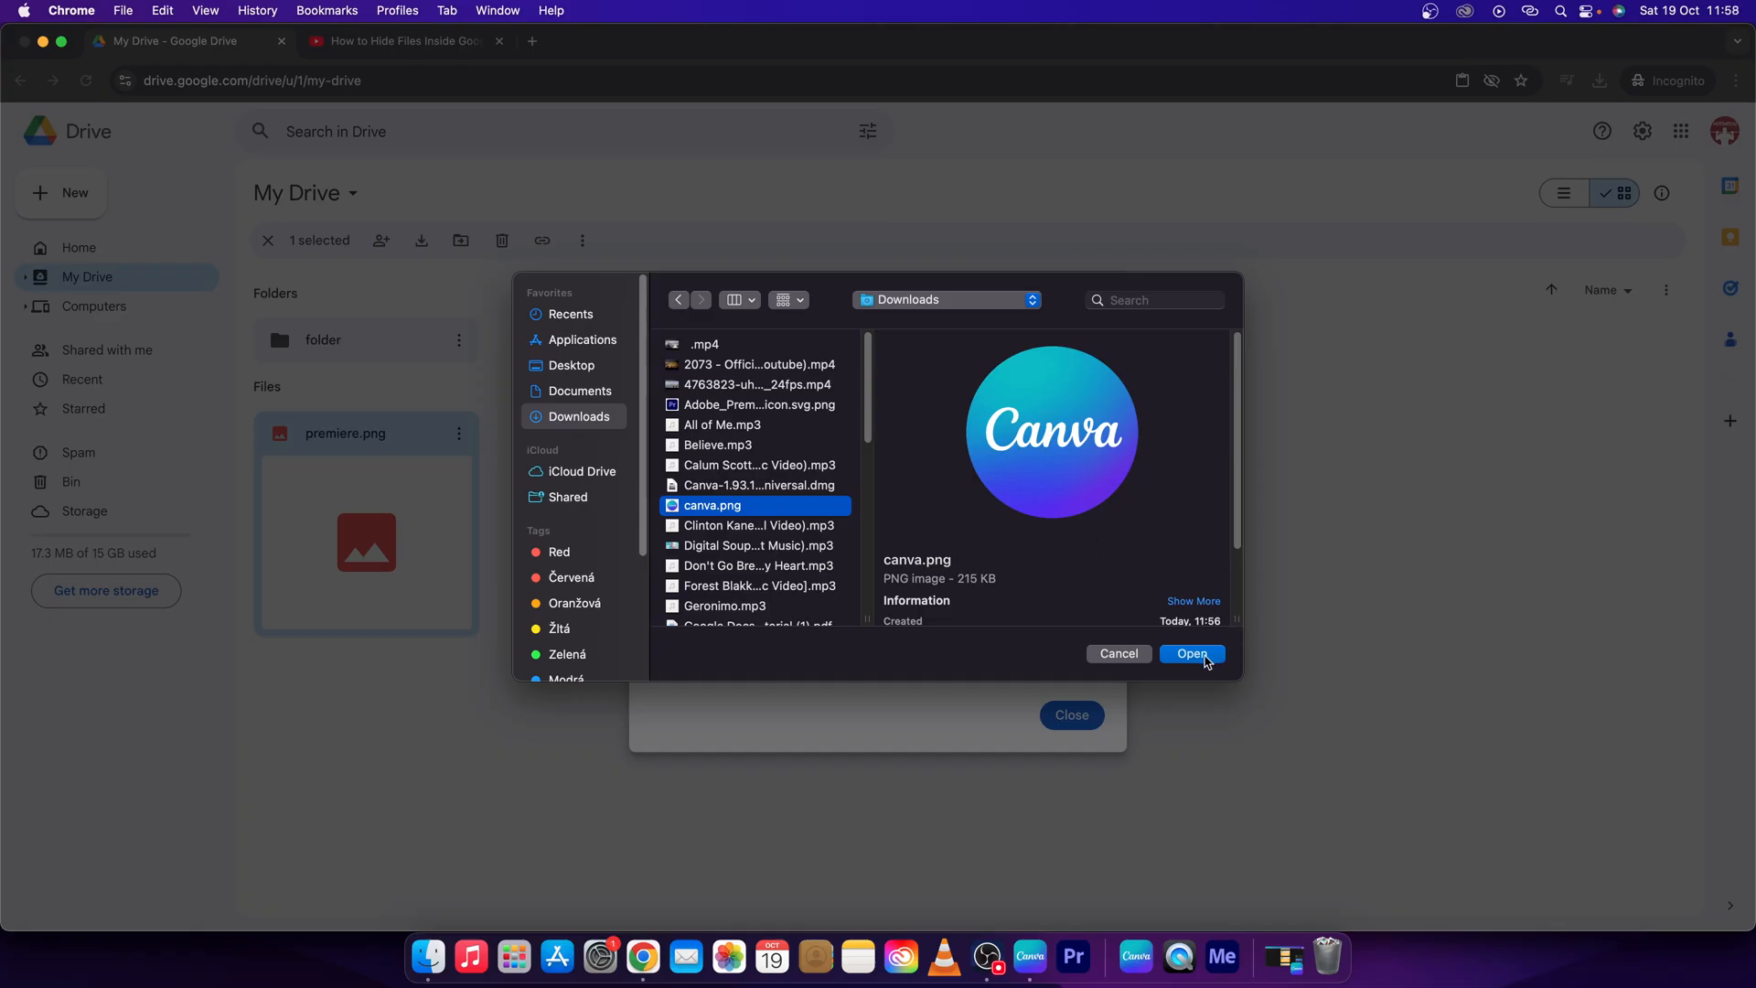
left_click(1191, 653)
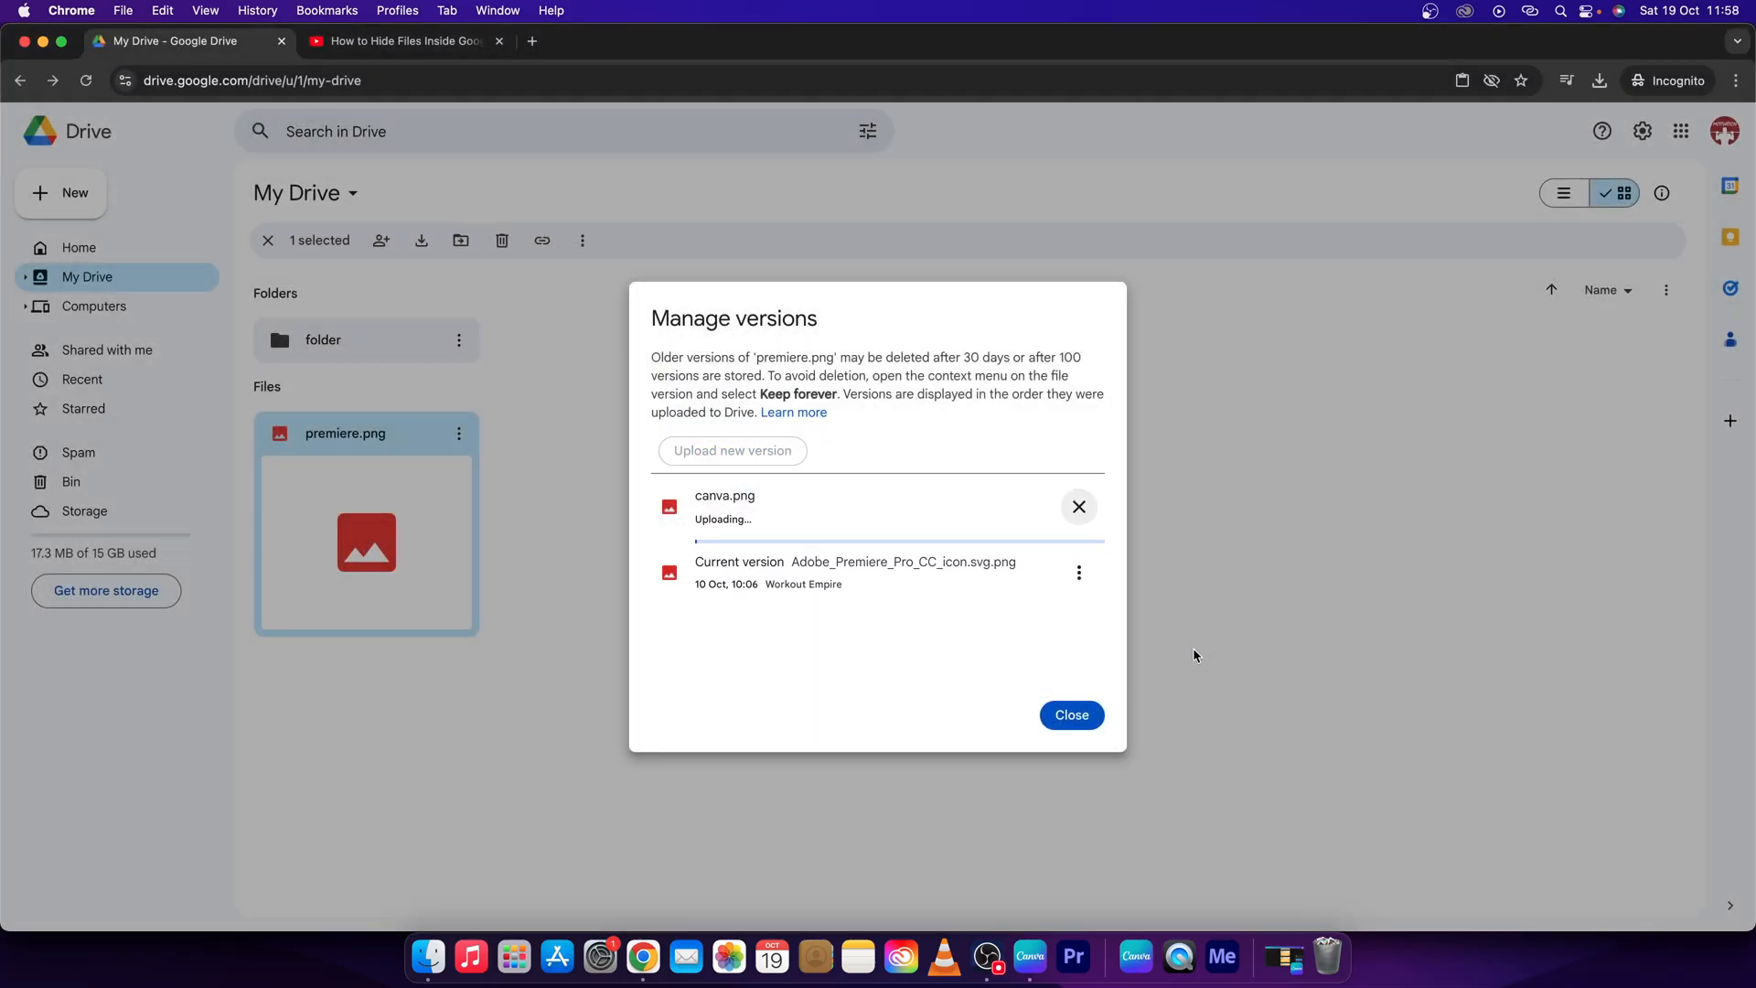
- Let the canva.png upload finish as the current version and close Manage versions
left_click(1078, 506)
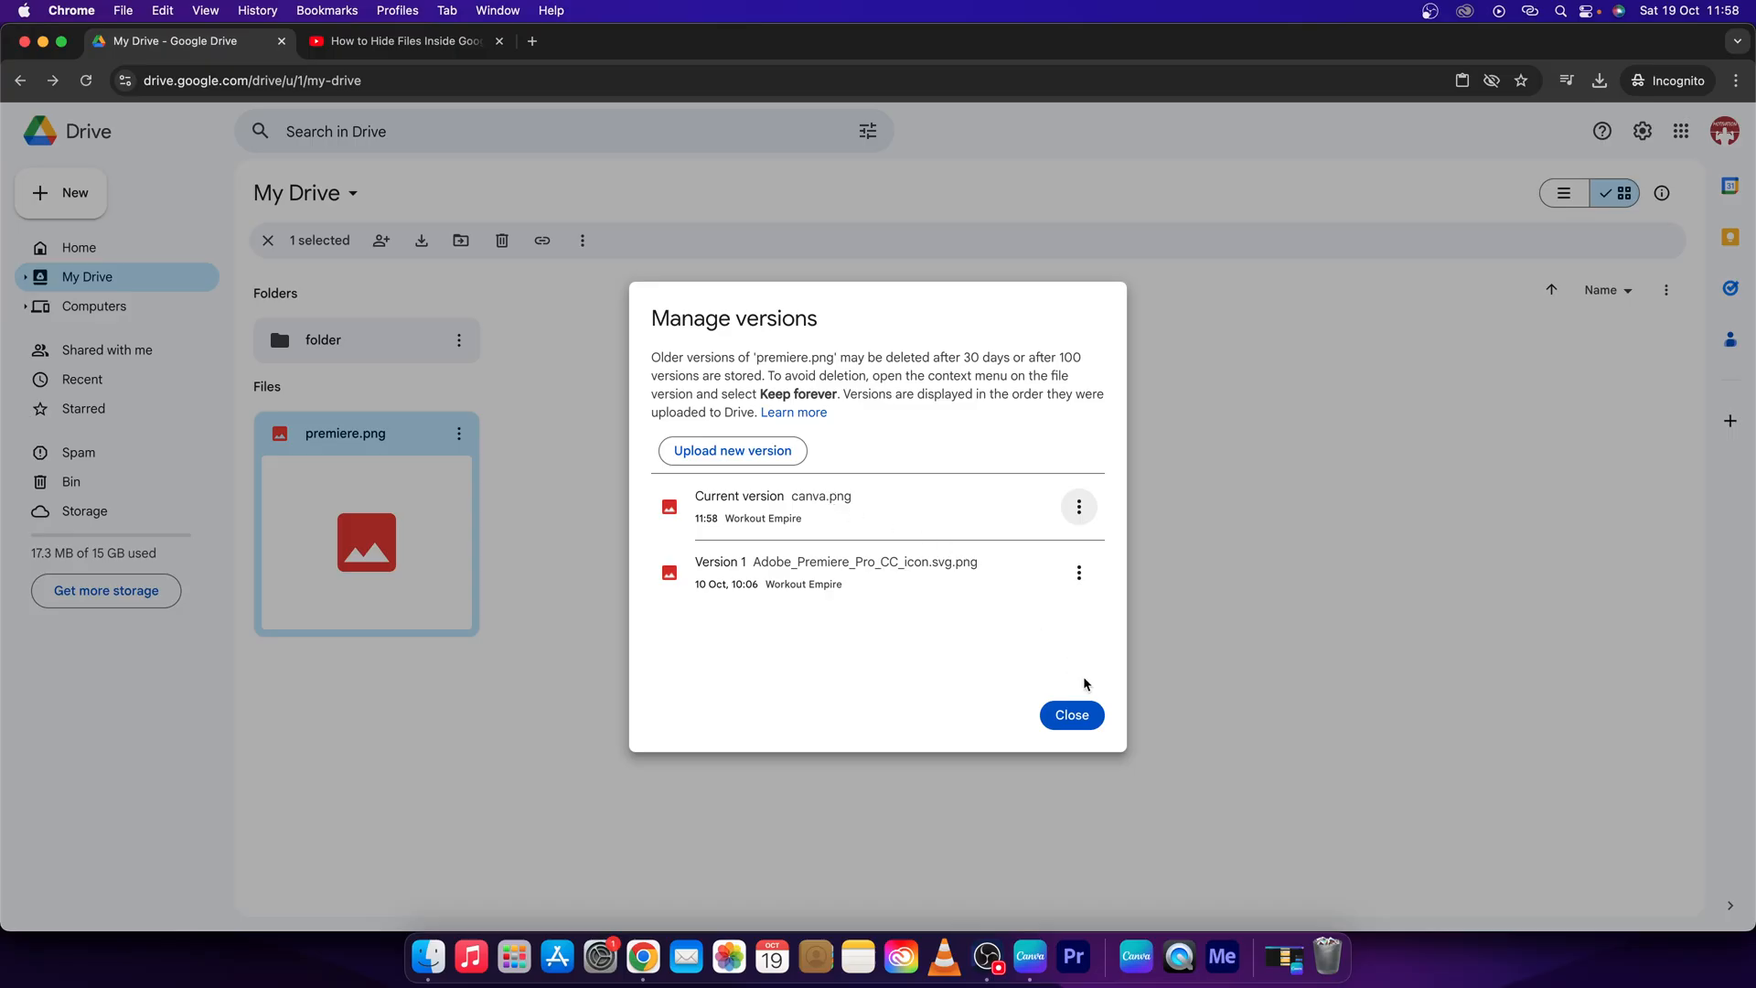
left_click(1069, 714)
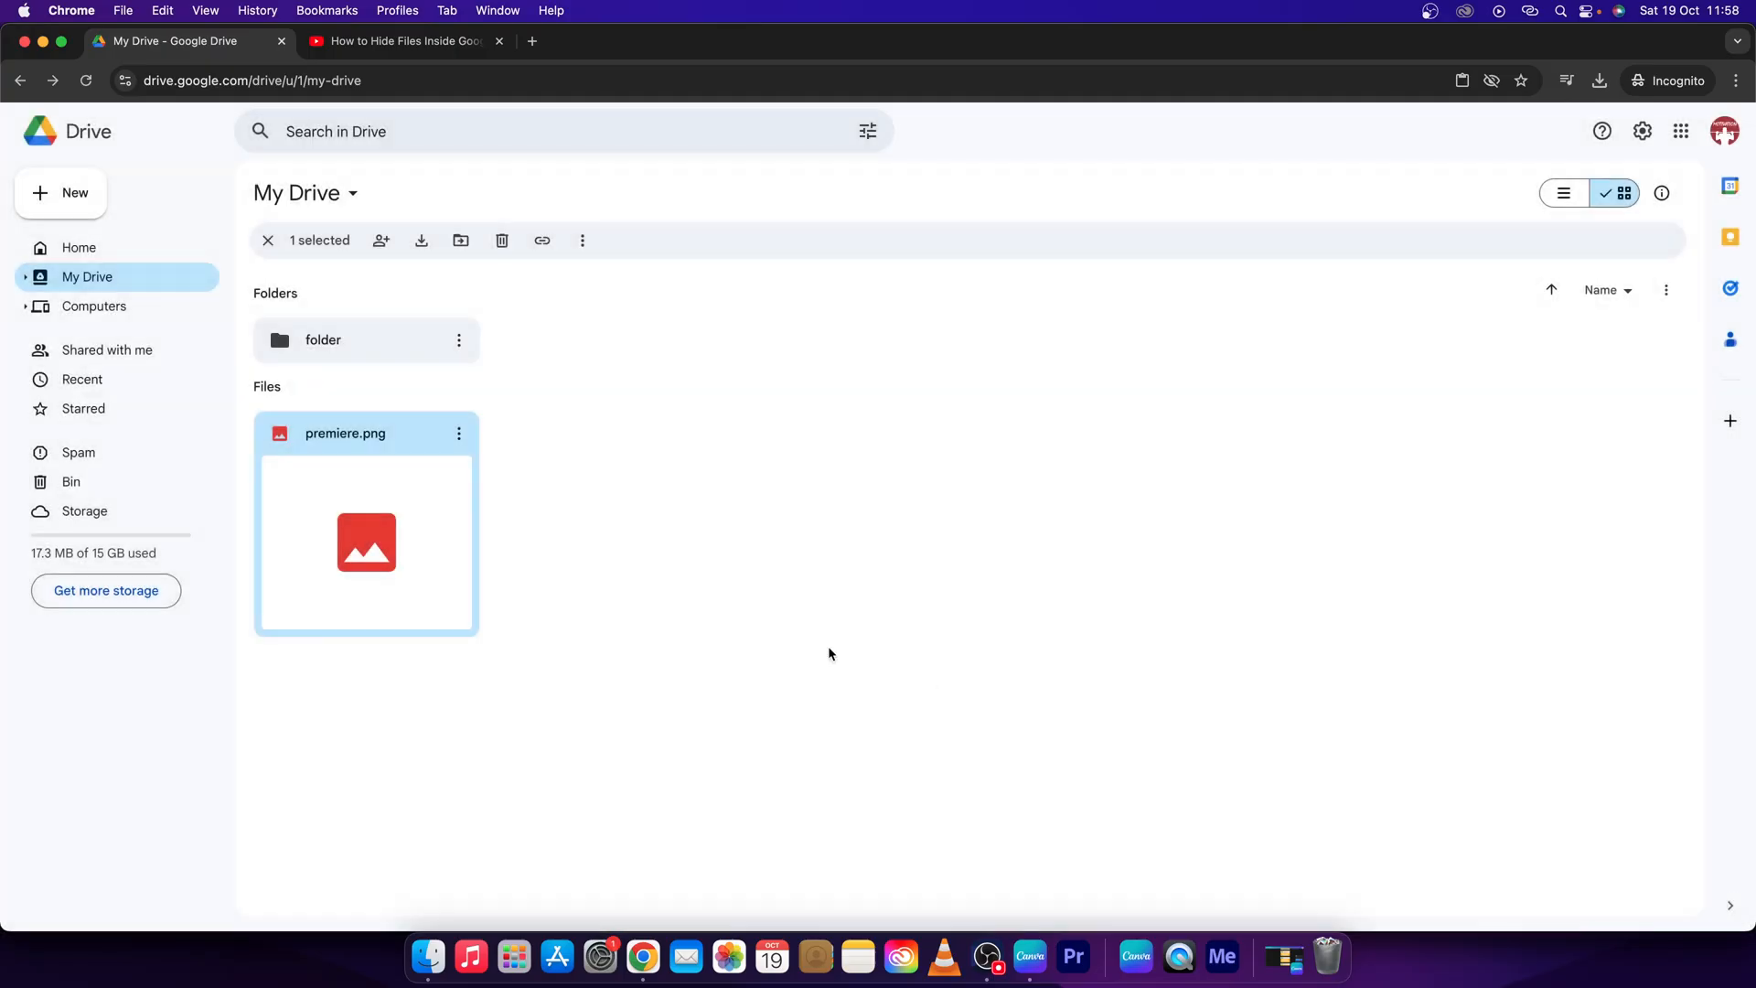
- Preview the file to confirm the Canva logo, then rename it canva.png
double_click(365, 542)
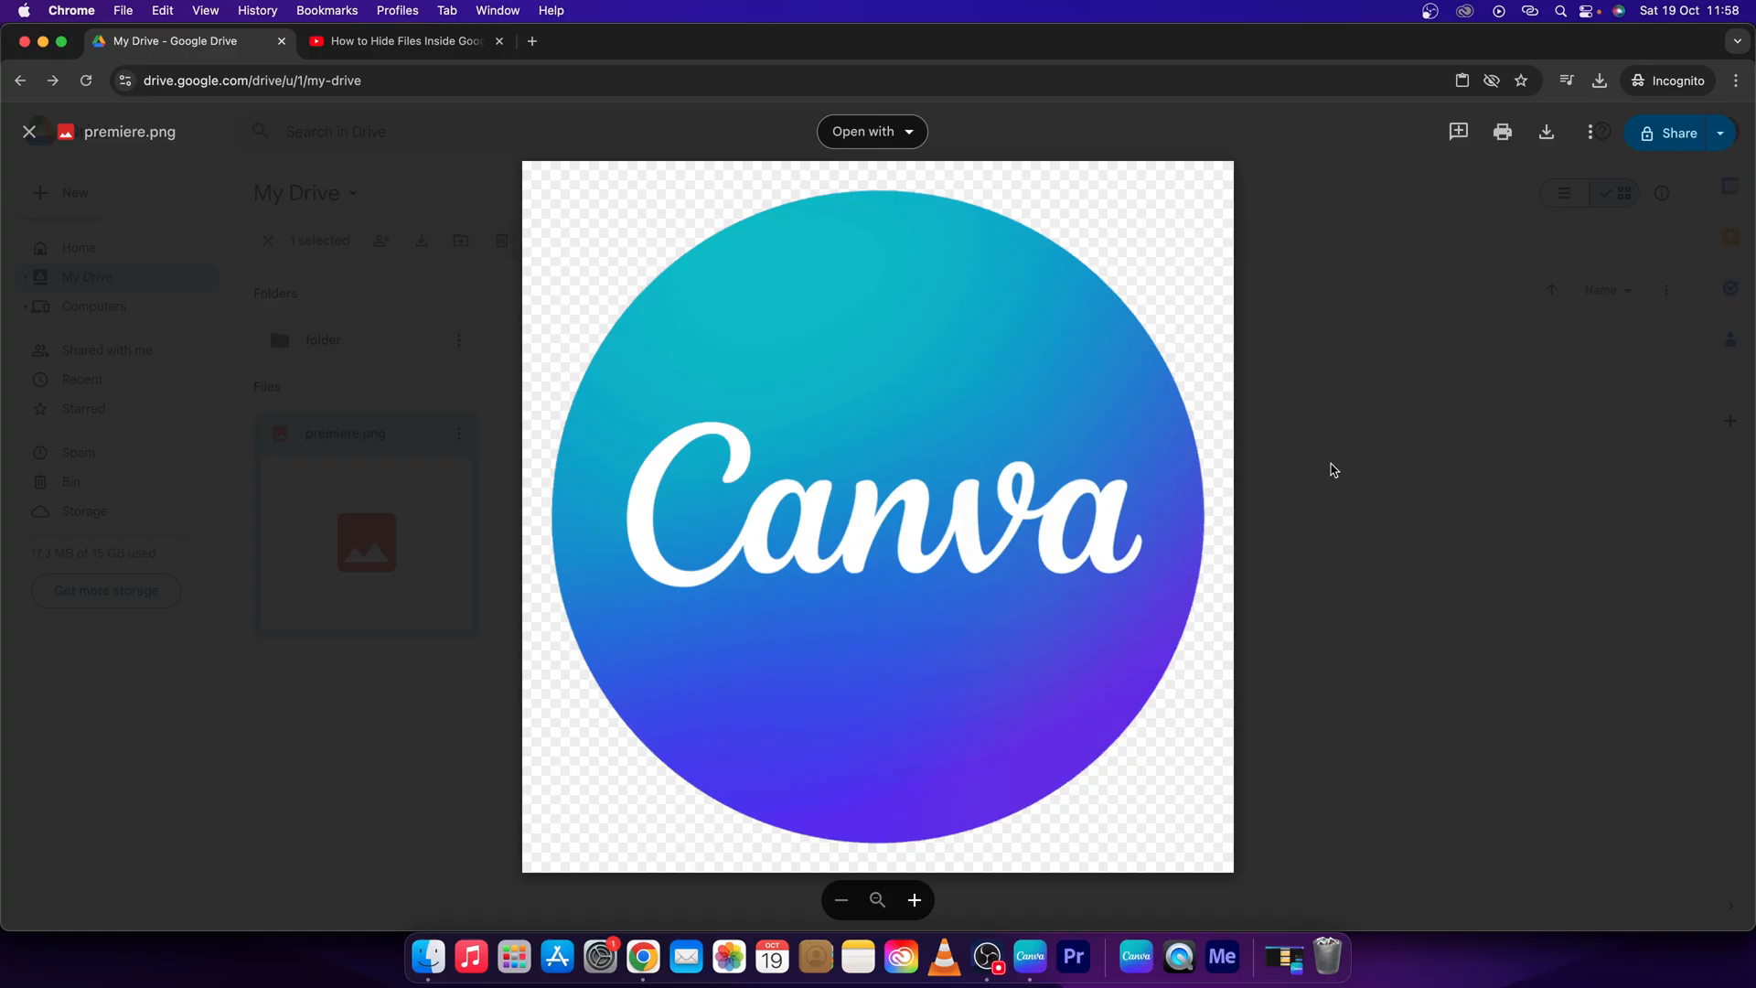
left_click(30, 132)
type("canva.png")
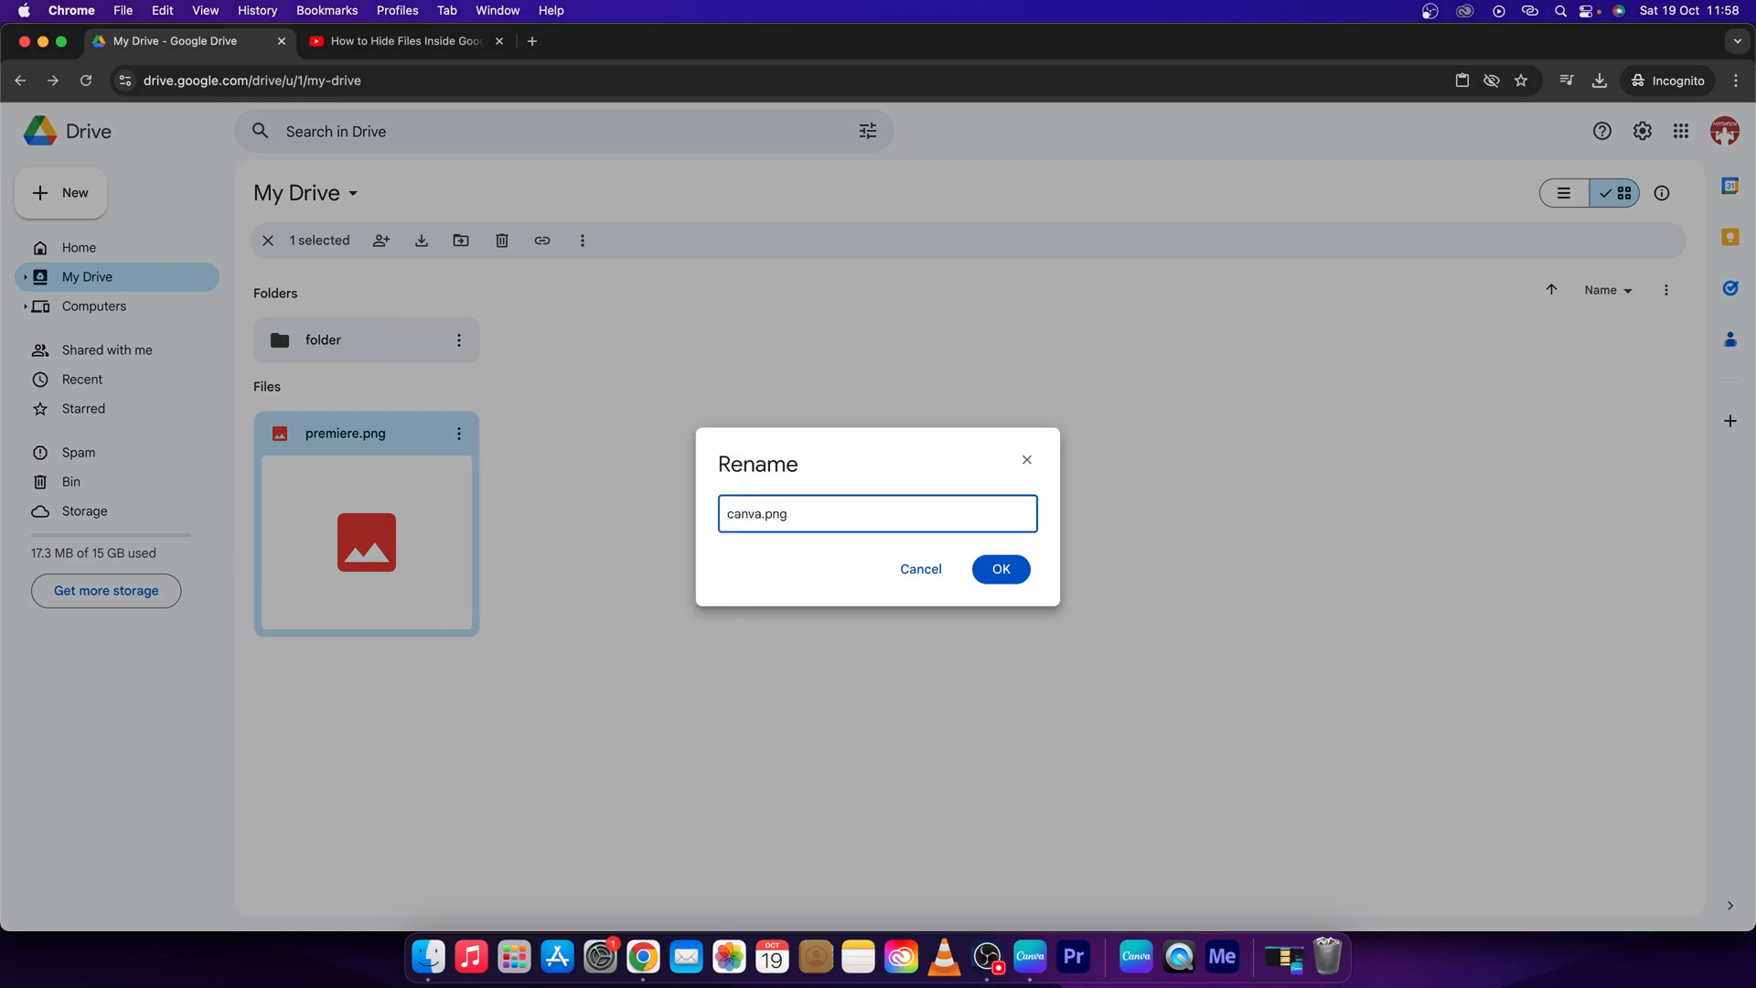
left_click(999, 568)
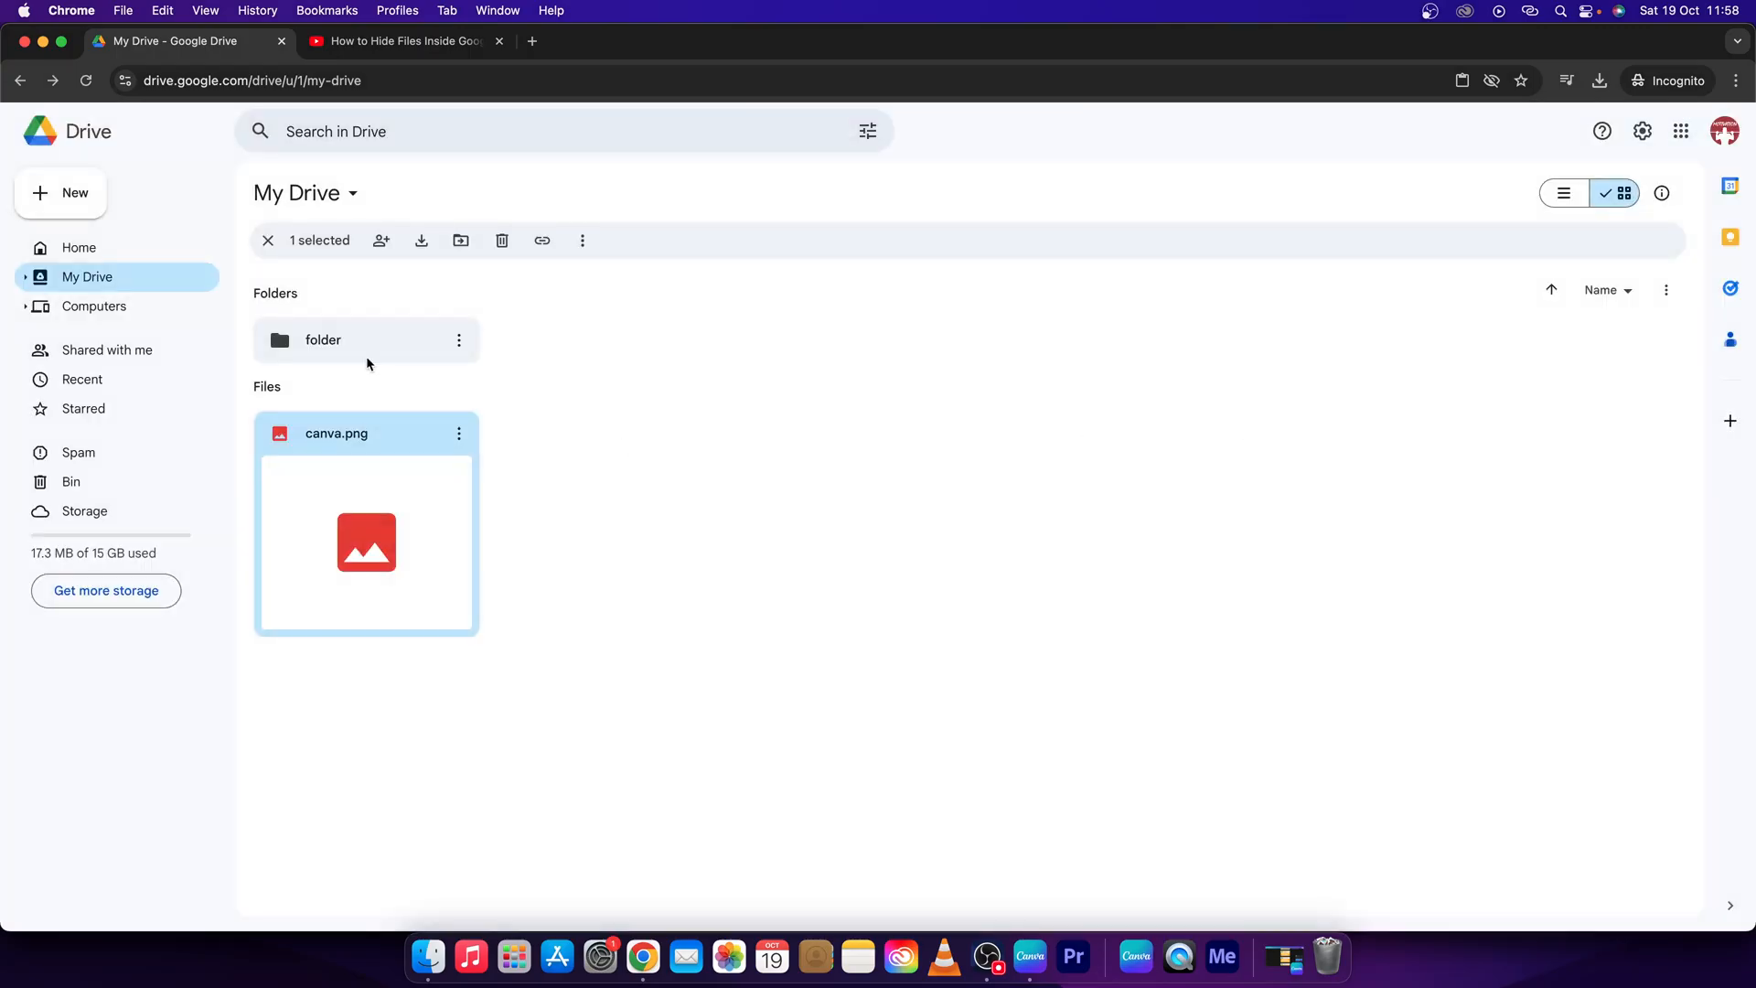
mouse_move(458, 434)
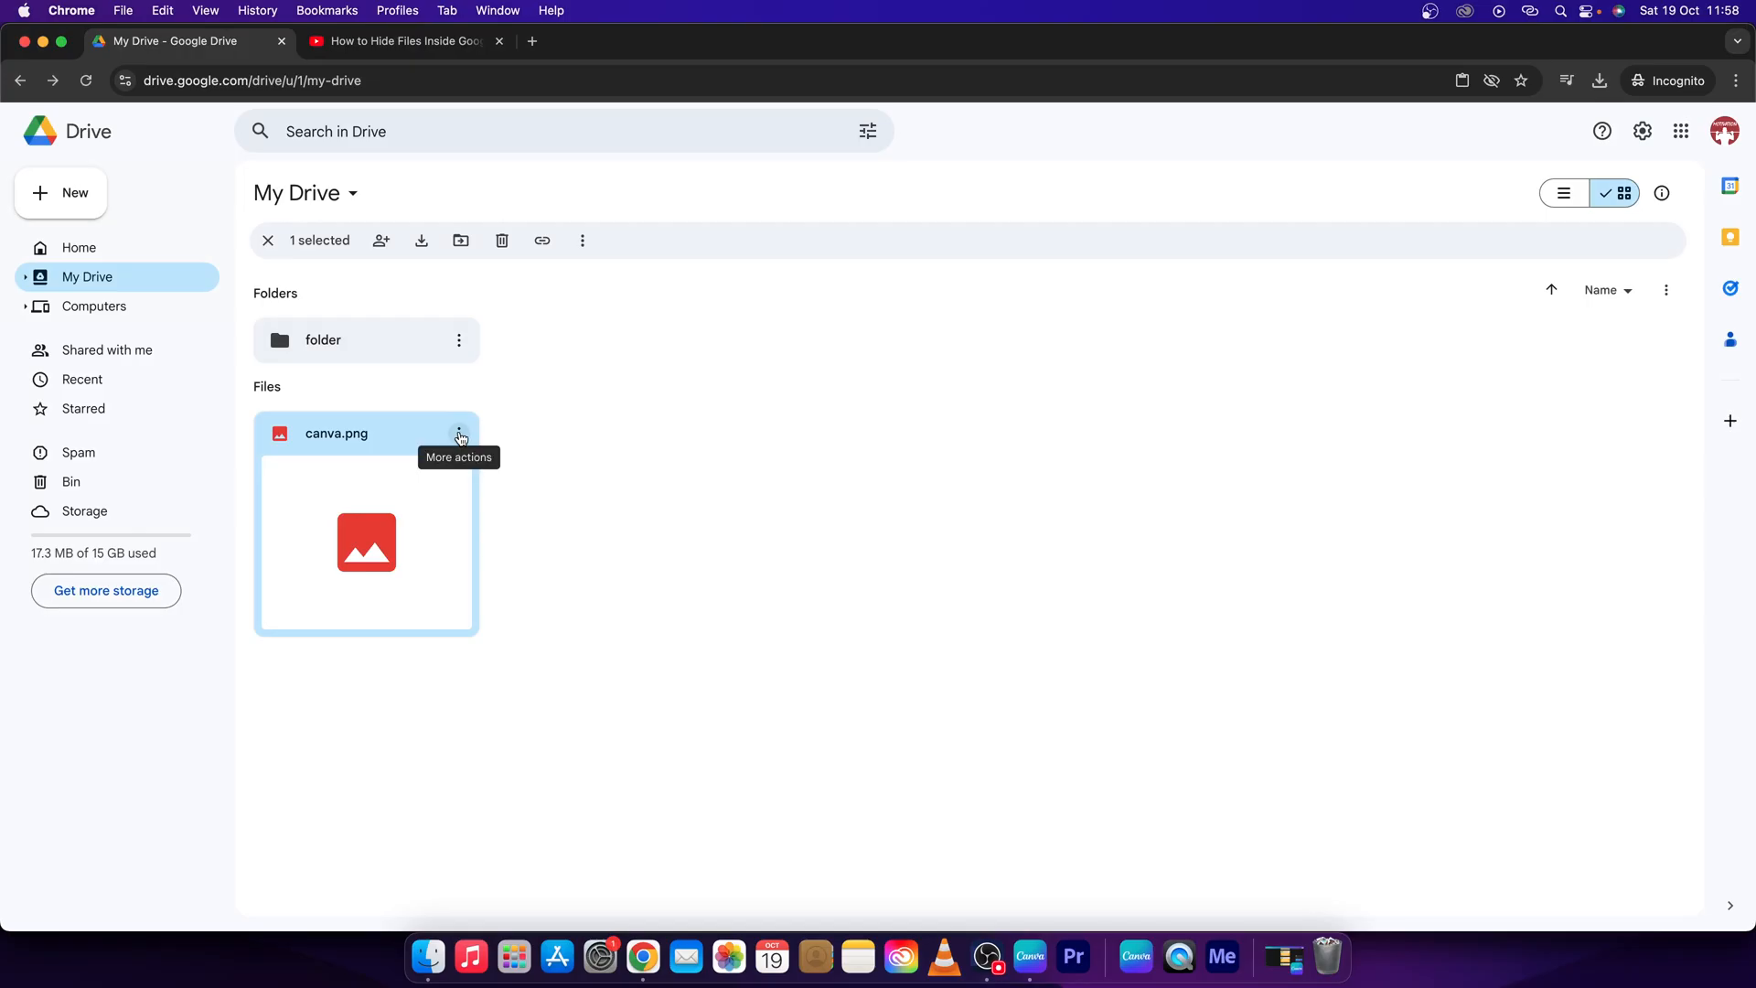
left_click(458, 434)
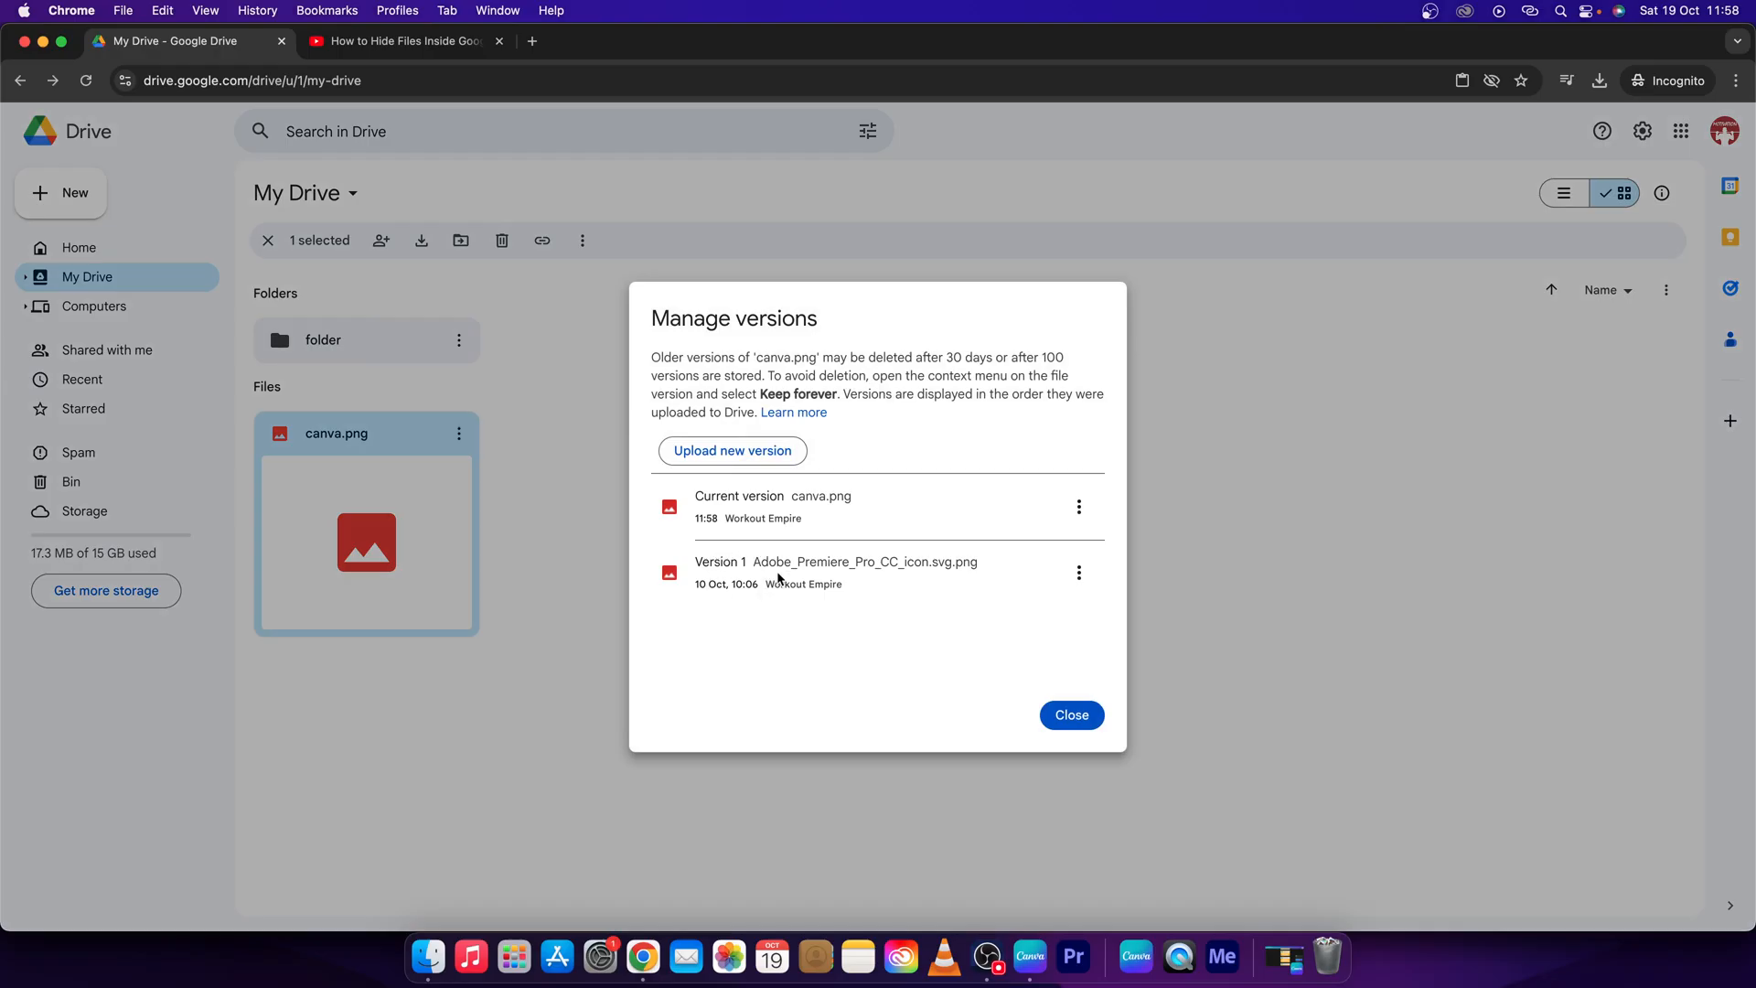
left_click(1077, 573)
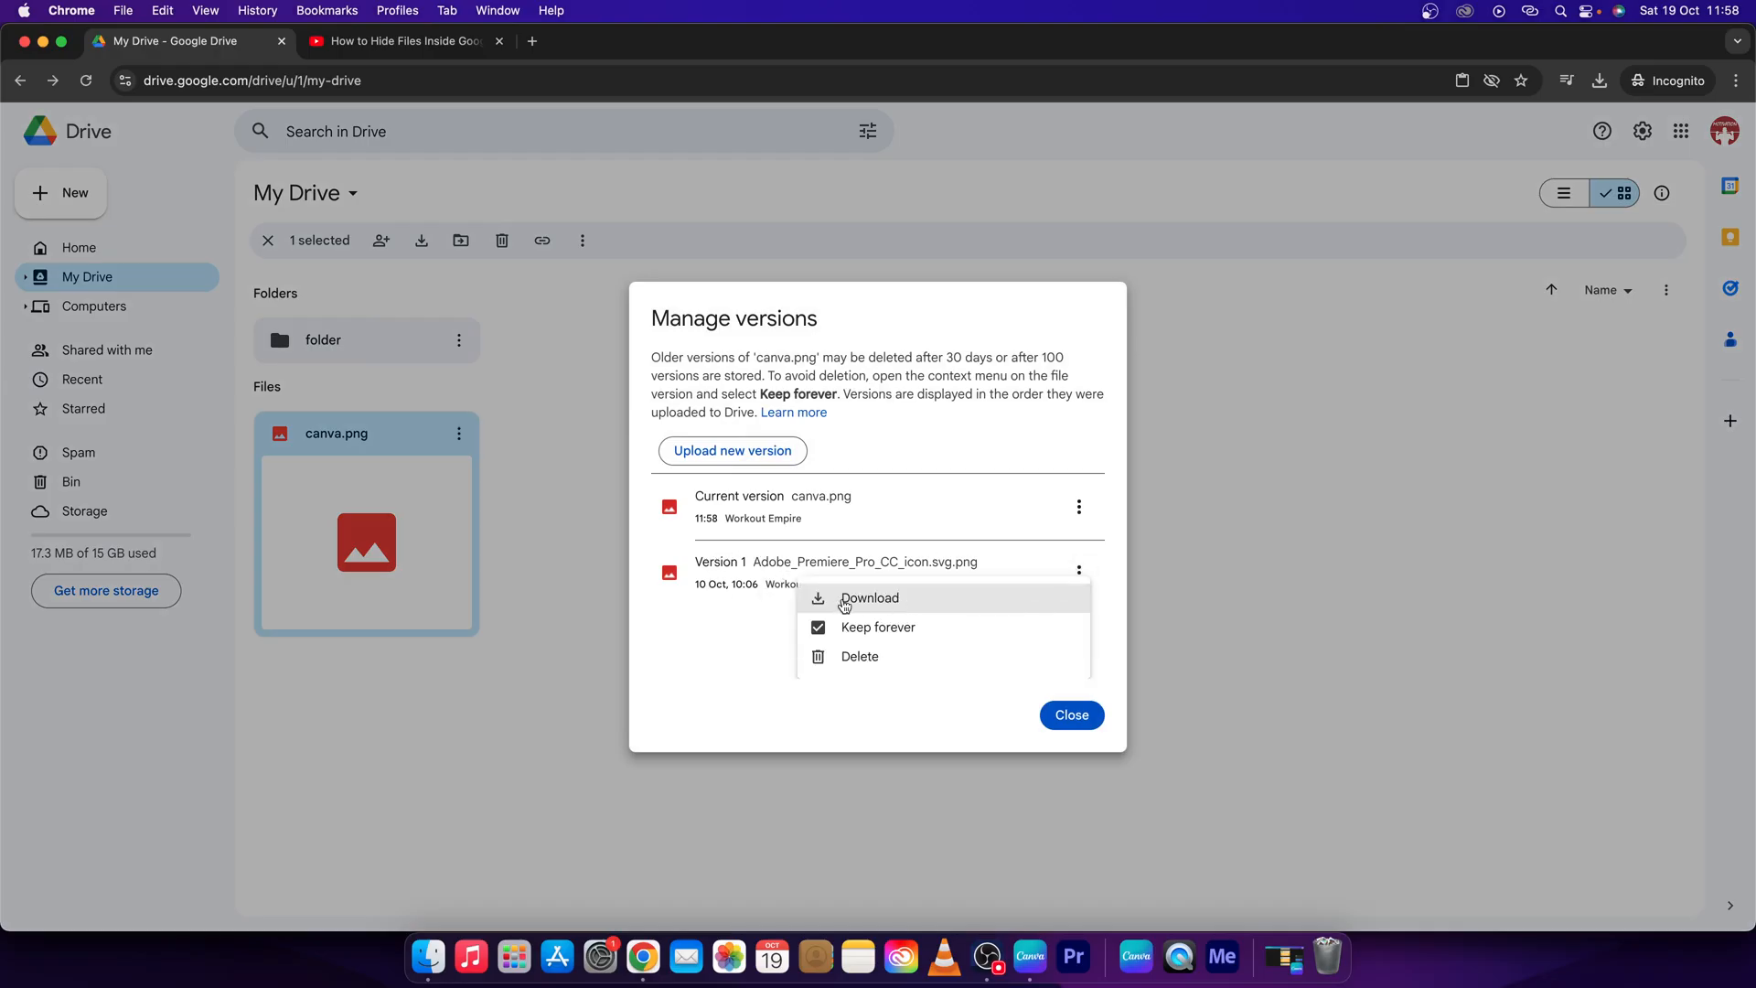
mouse_move(822, 603)
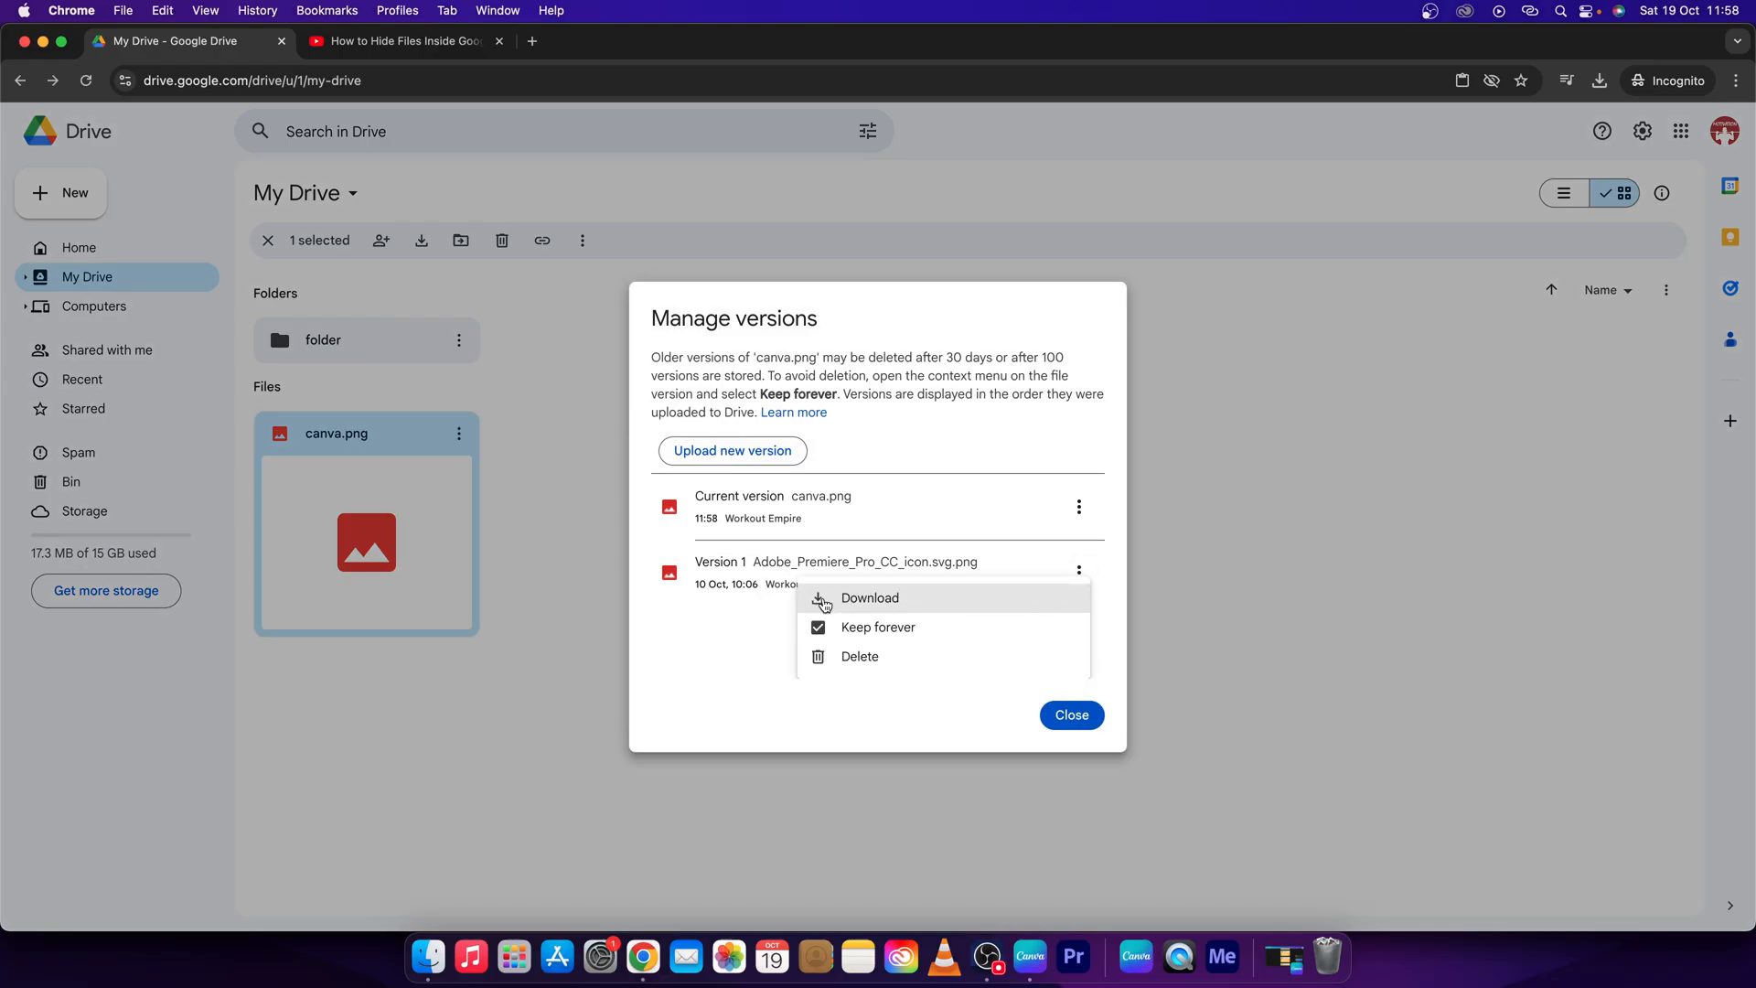
left_click(869, 597)
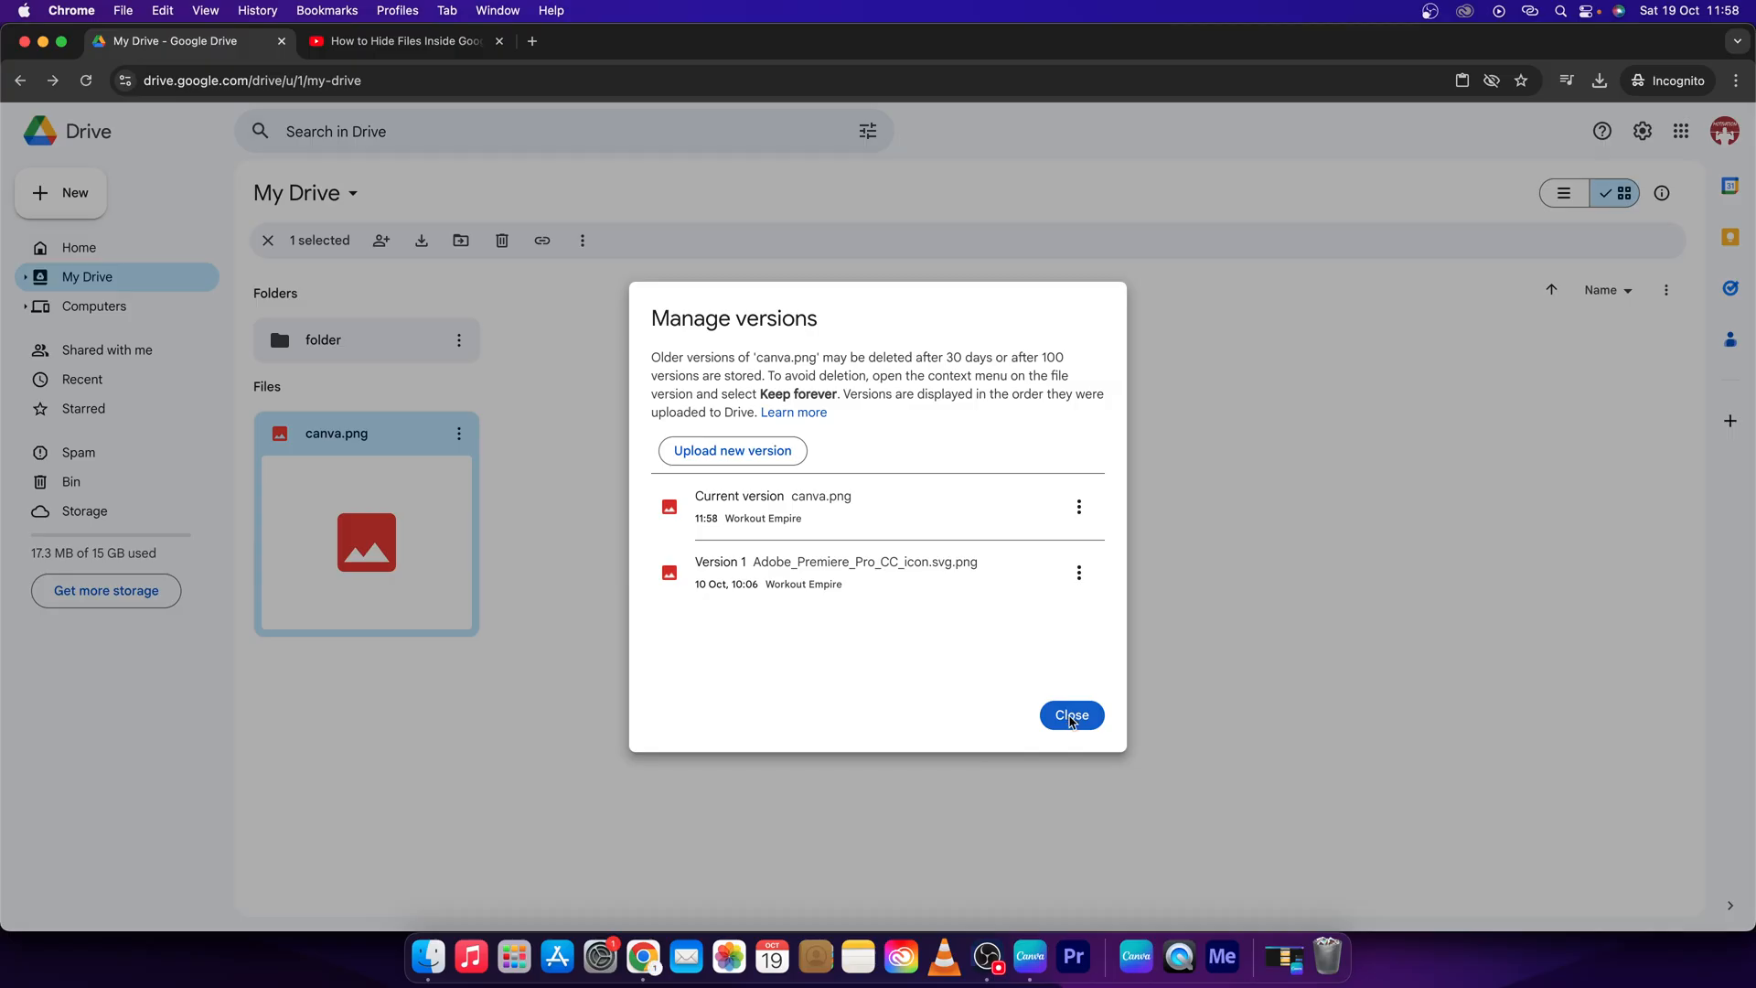
left_click(1070, 714)
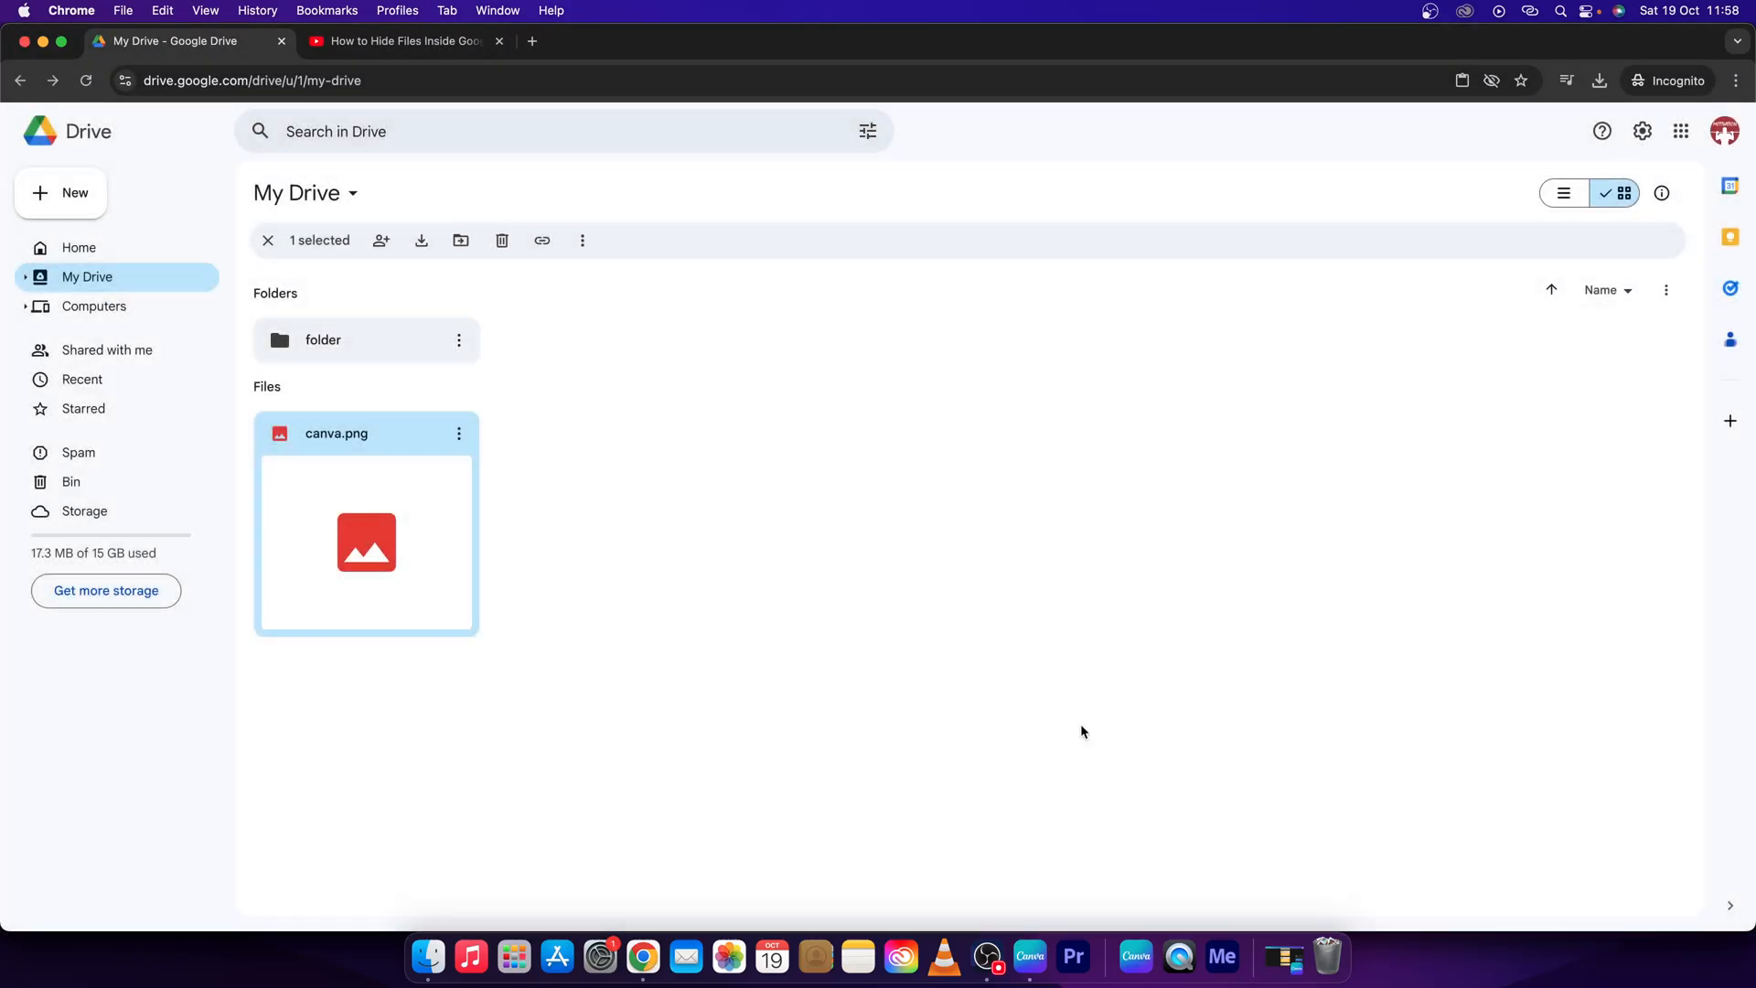
mouse_move(1057, 750)
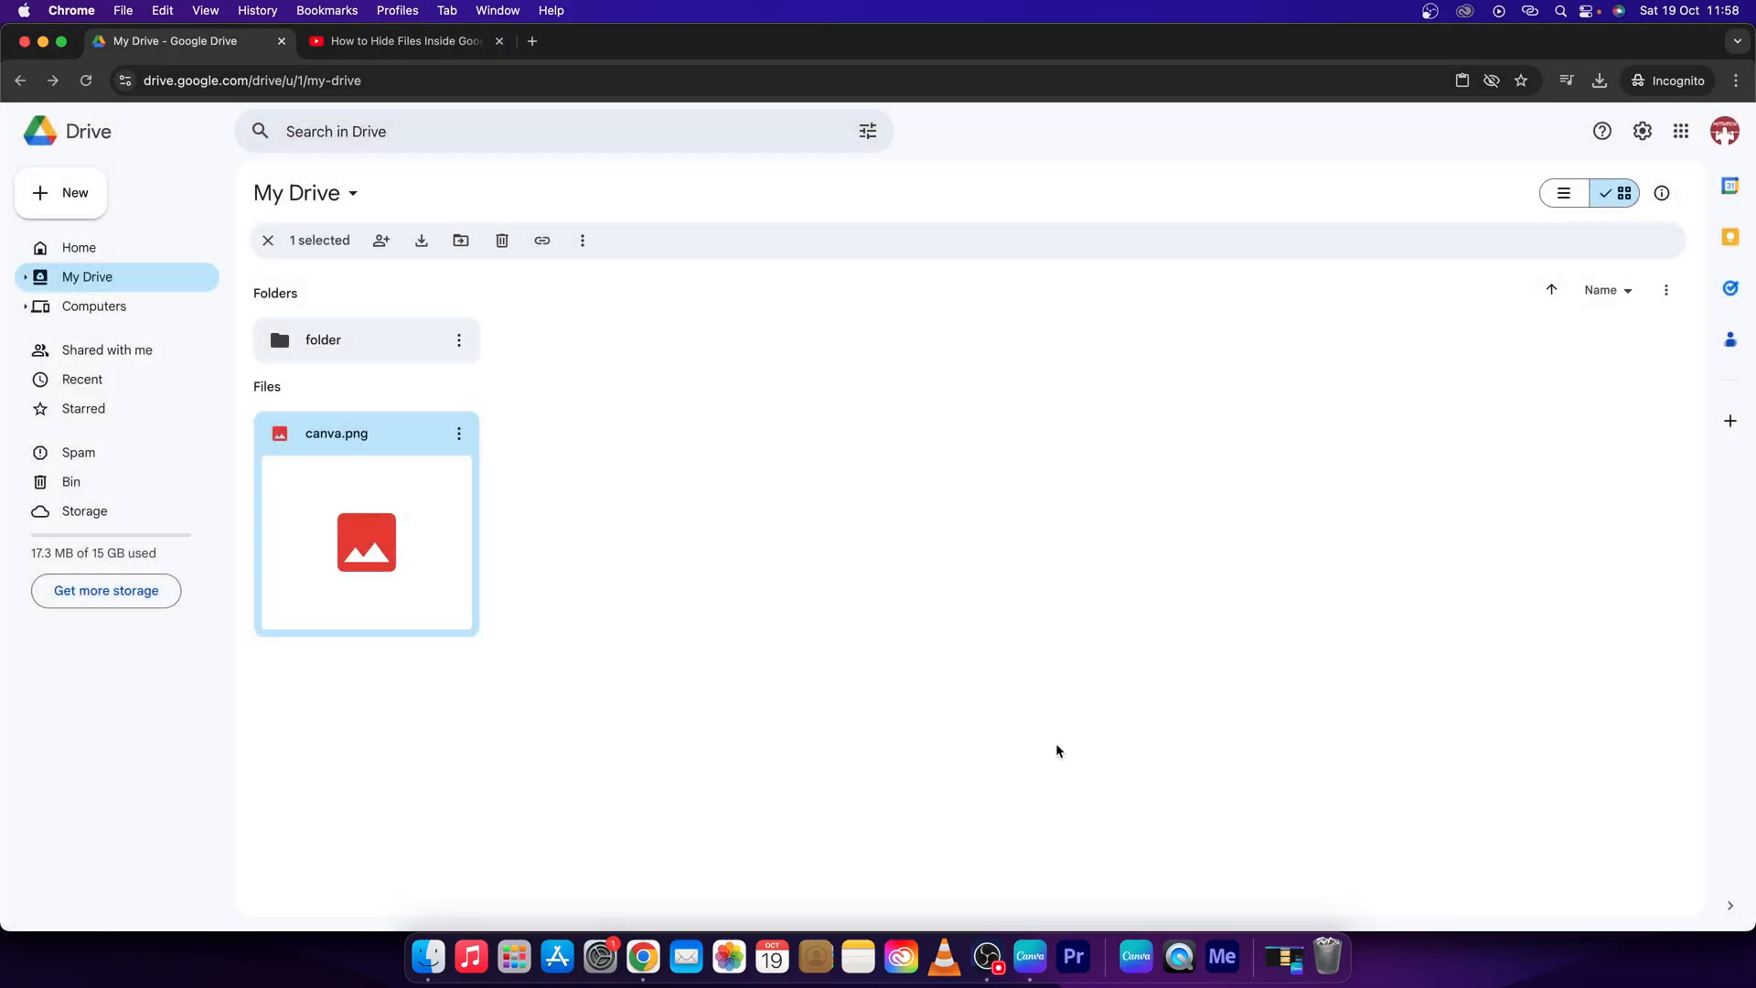